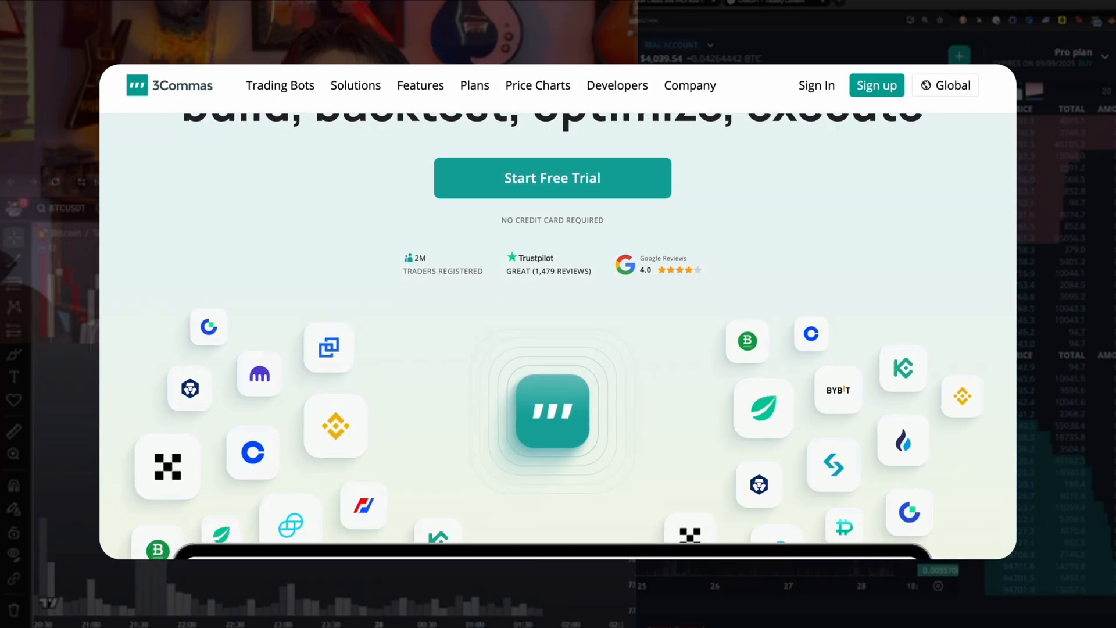
Scroll through the pasted prompt-engineer prompt in the new o3 chat
scroll(down, 3)
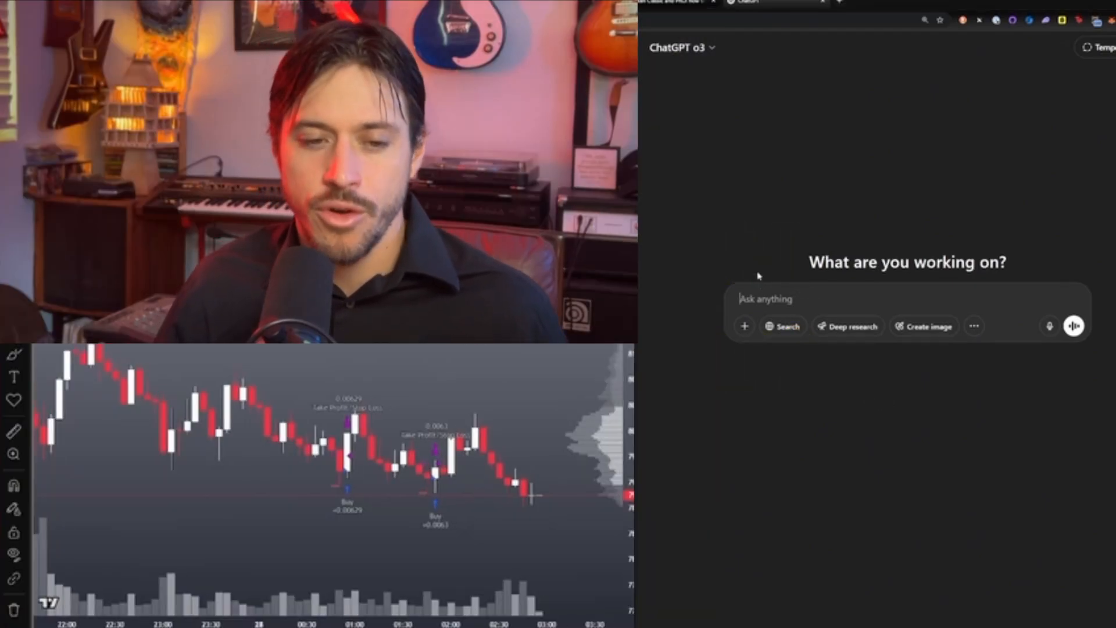
mouse_move(748, 292)
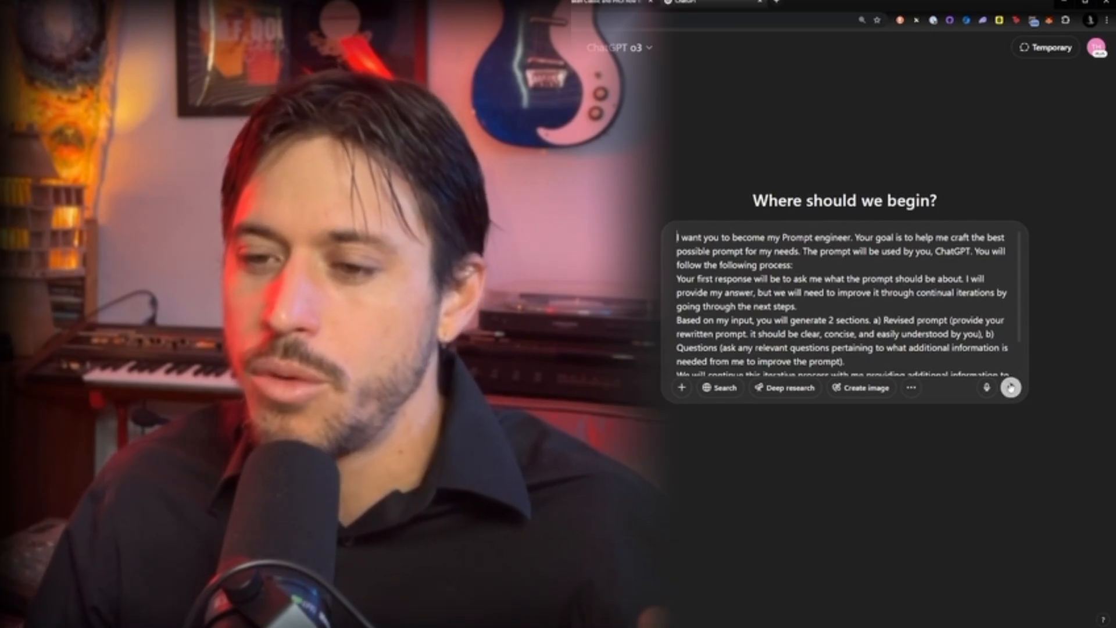
Send the prompt-engineer request and review ChatGPT's follow-up questions
click(1009, 388)
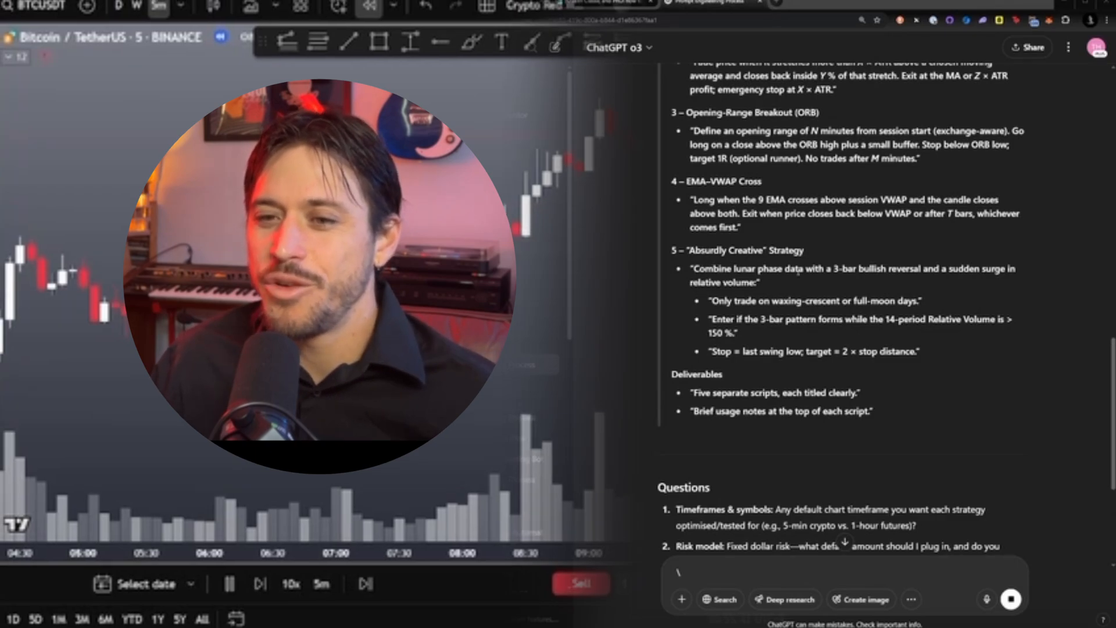
mouse_move(946, 280)
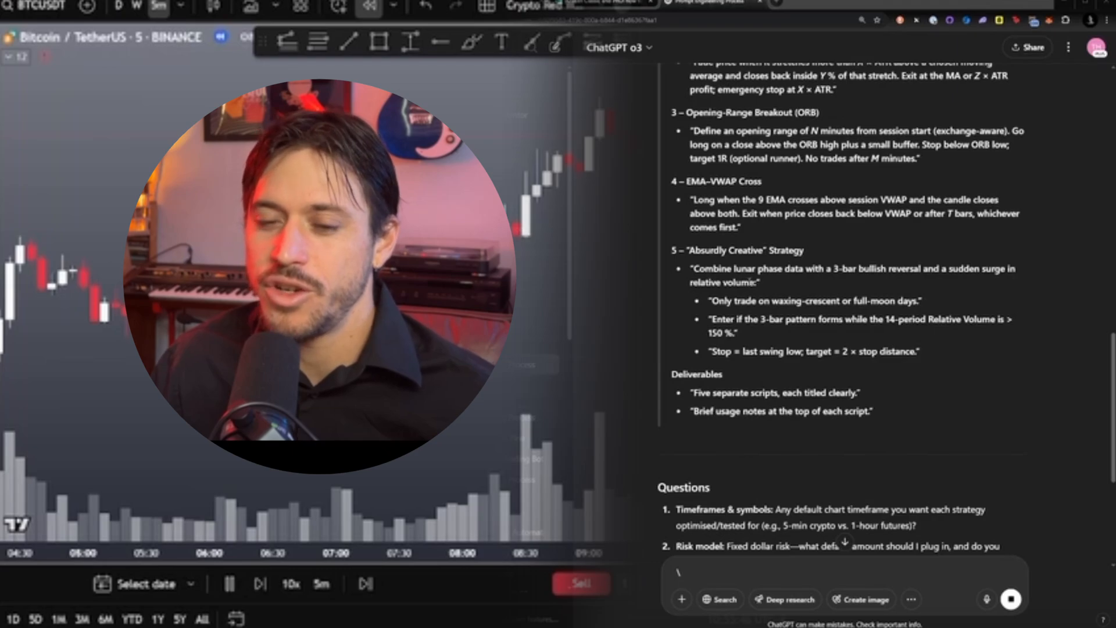
scroll(down, 3)
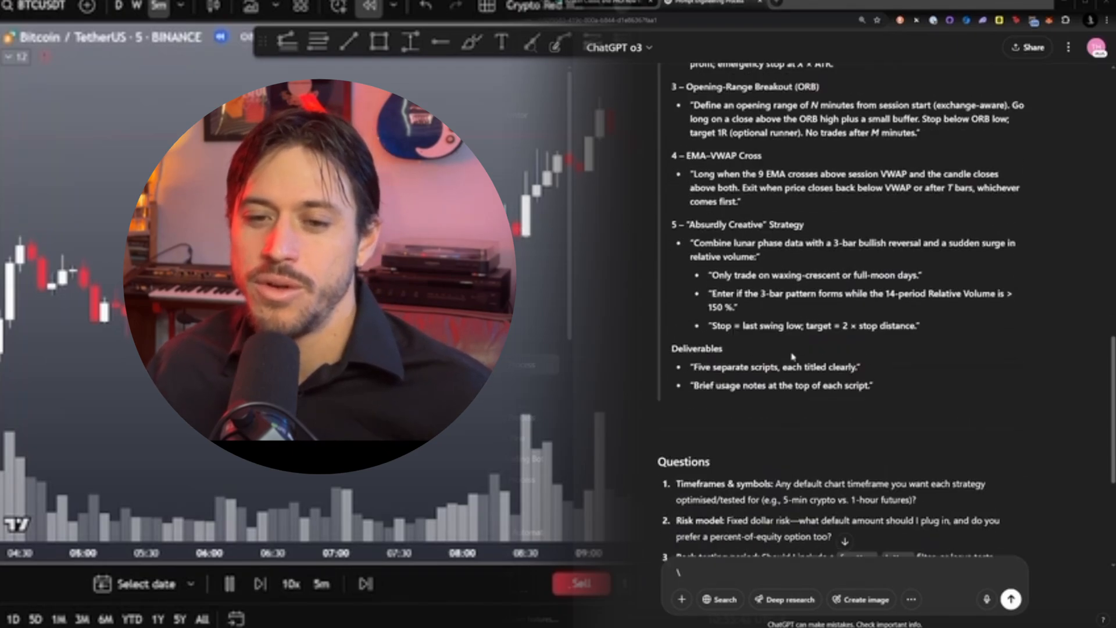
scroll(down, 3)
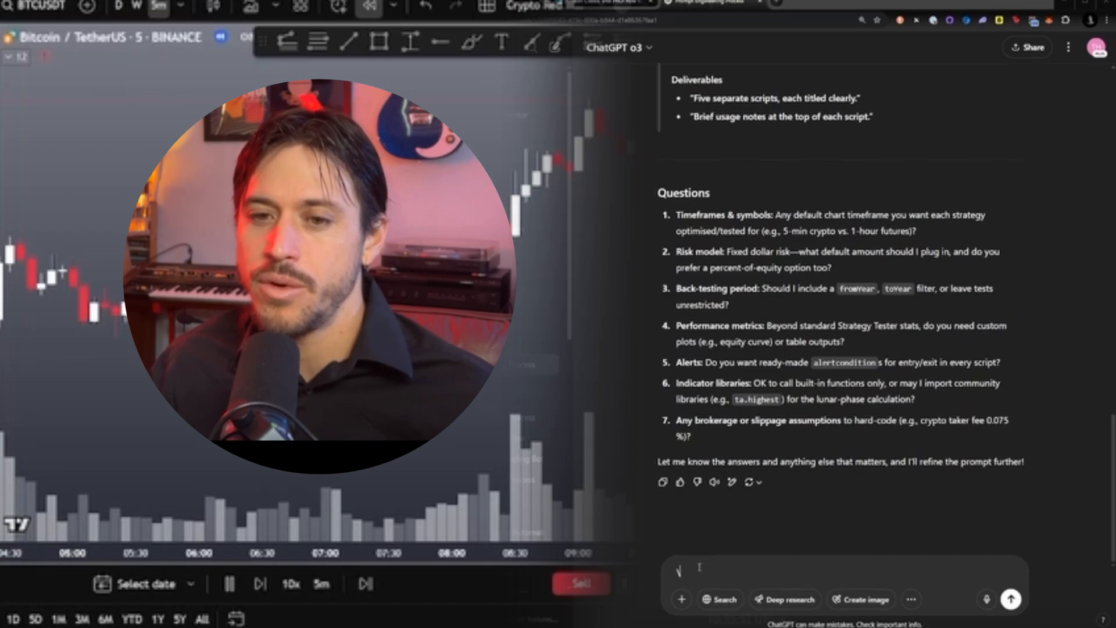
mouse_move(715, 482)
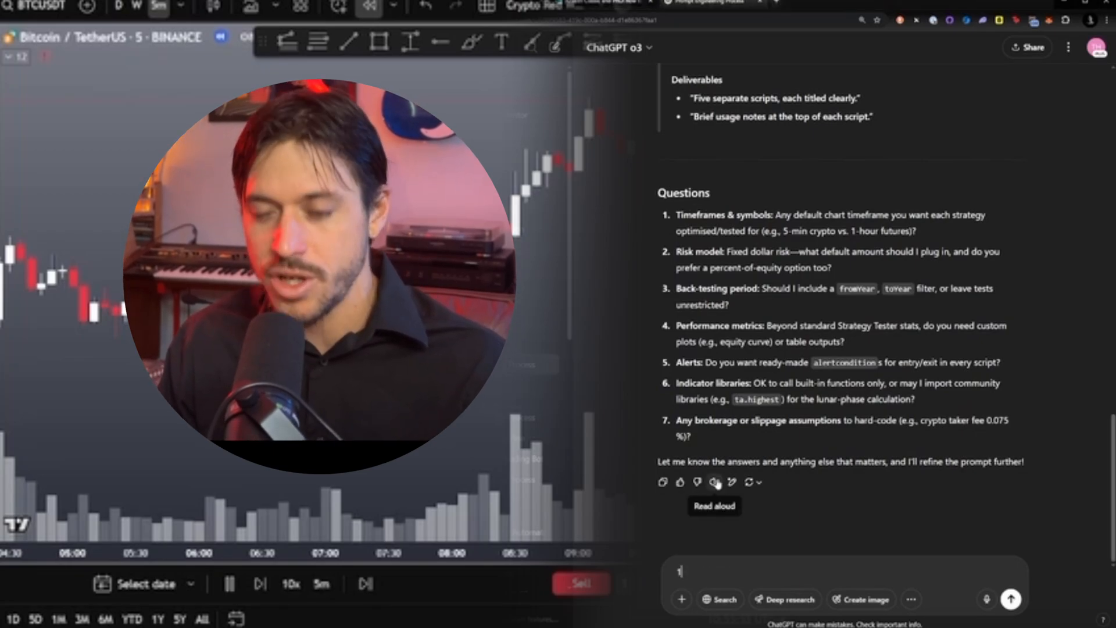
Answer the questions: 1 minute timeframe, $200 risk, for crypto spot long
text(. 1 minute)
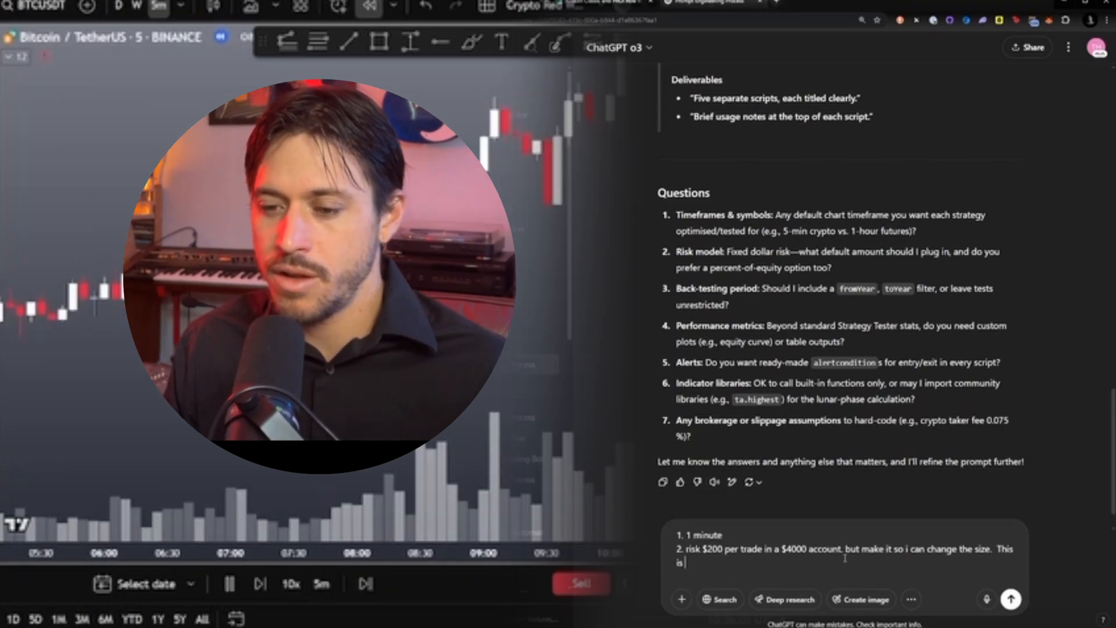
text(for crypto spot long)
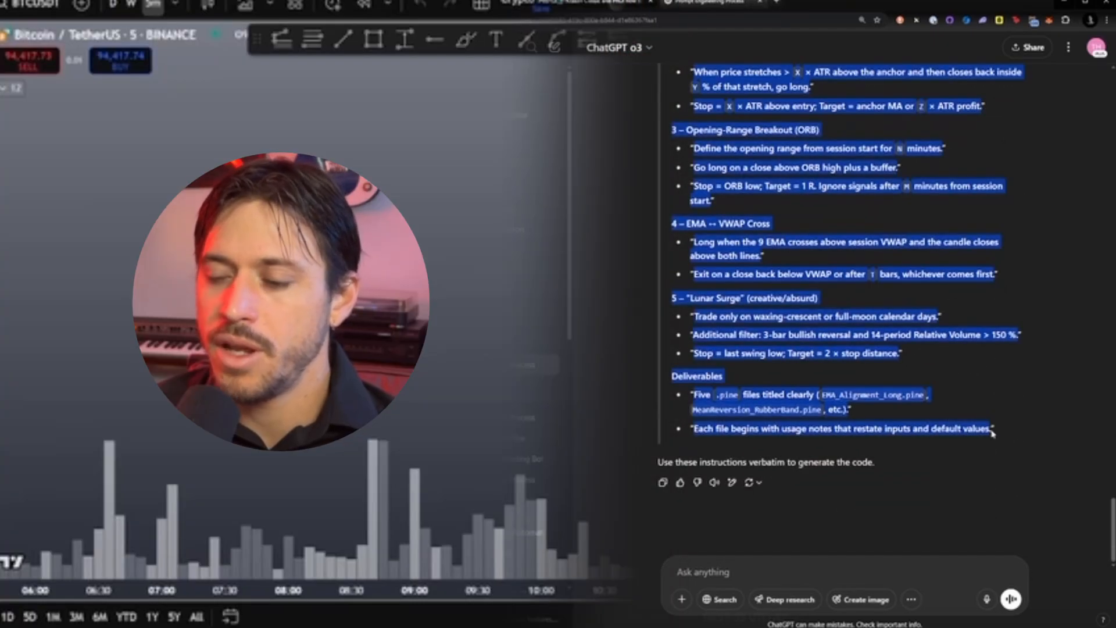
Switch the new chat to GPT-4o and send the request for code with explanations
click(617, 46)
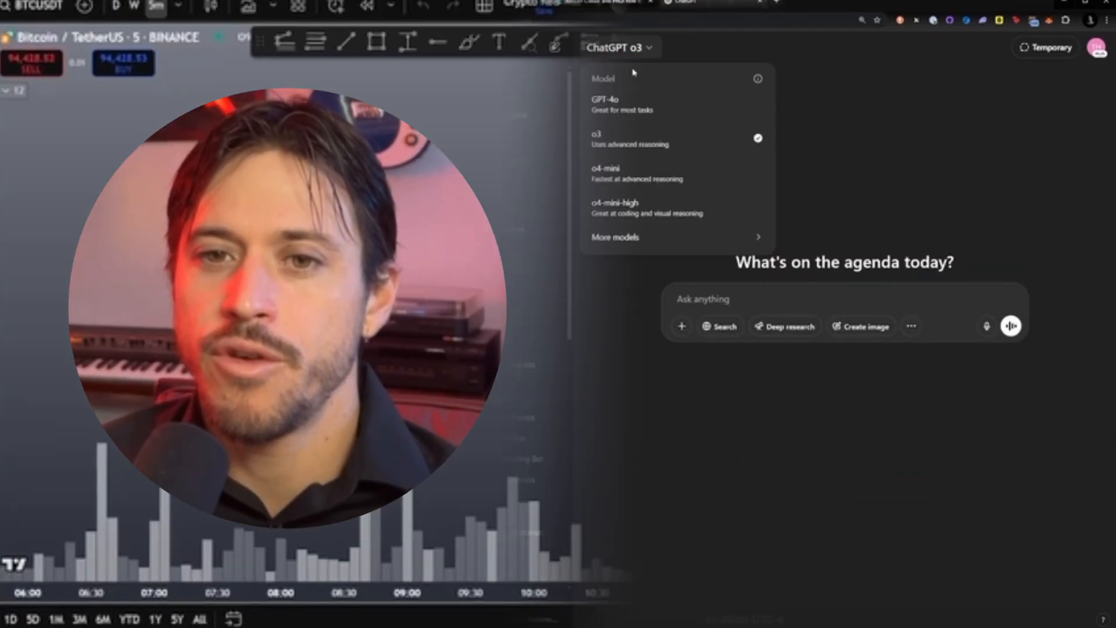
click(605, 104)
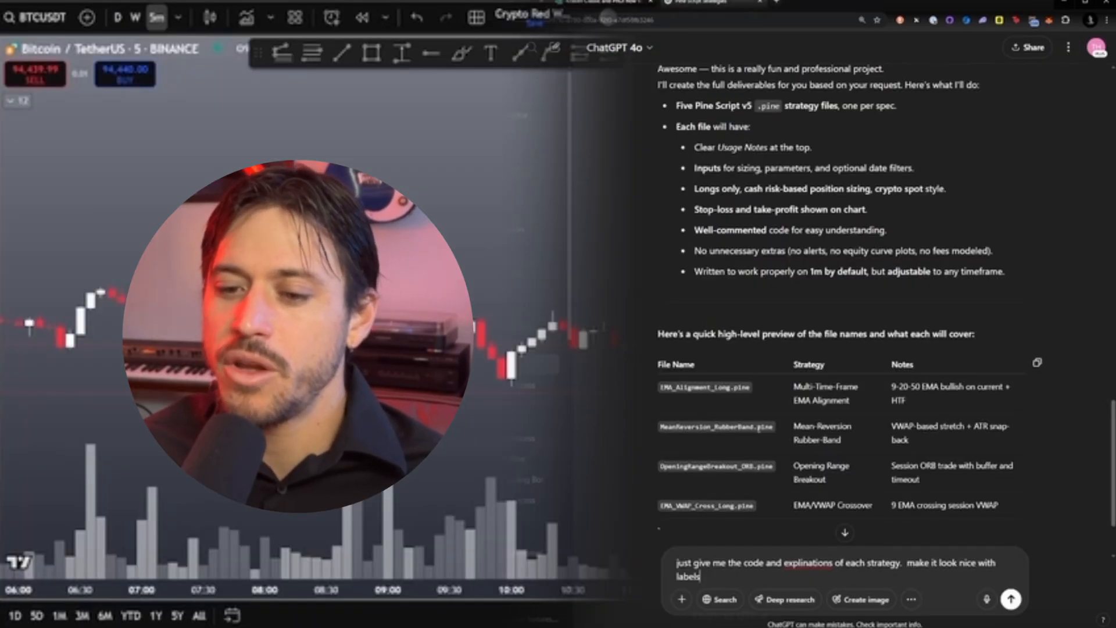
click(1010, 599)
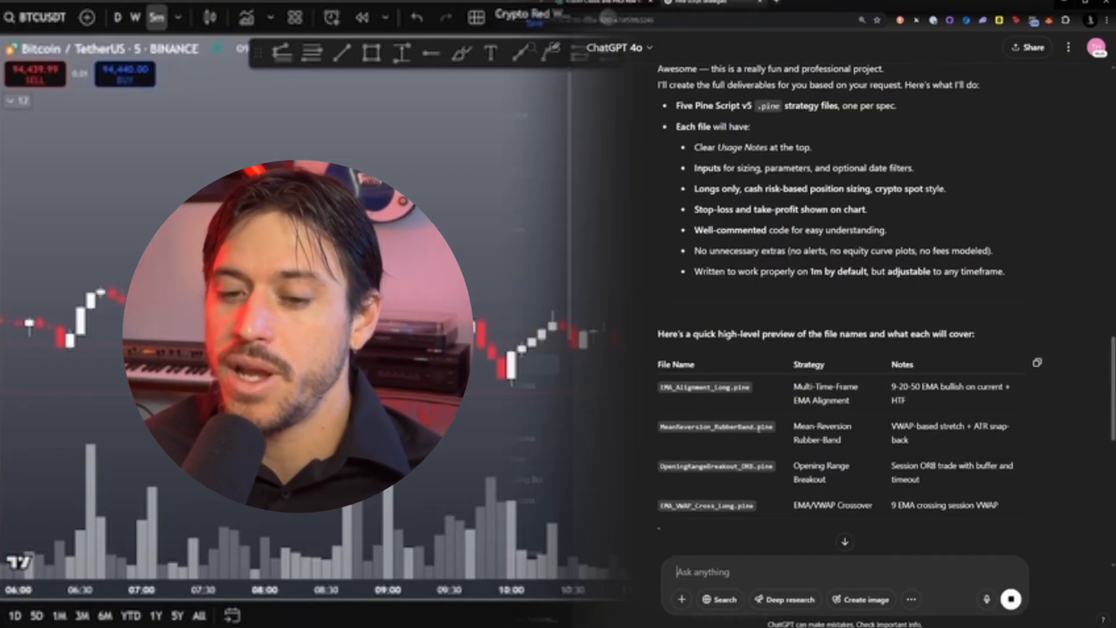
Review the generated Pine Script strategies, starting with Multi-Time-Frame EMA Alignment
scroll(down, 3)
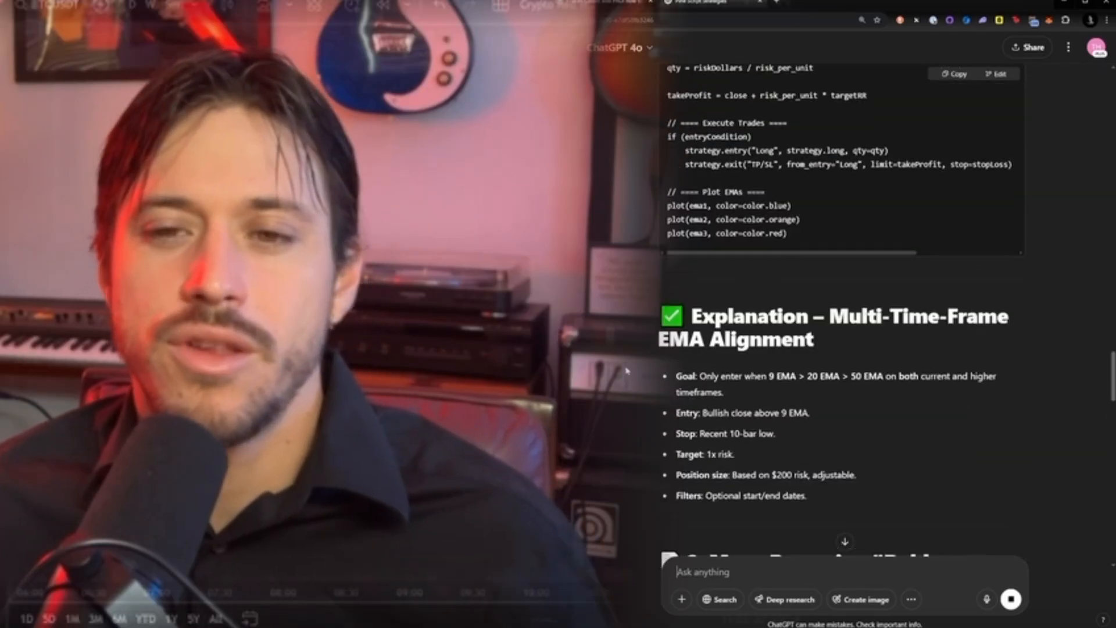
scroll(up, 3)
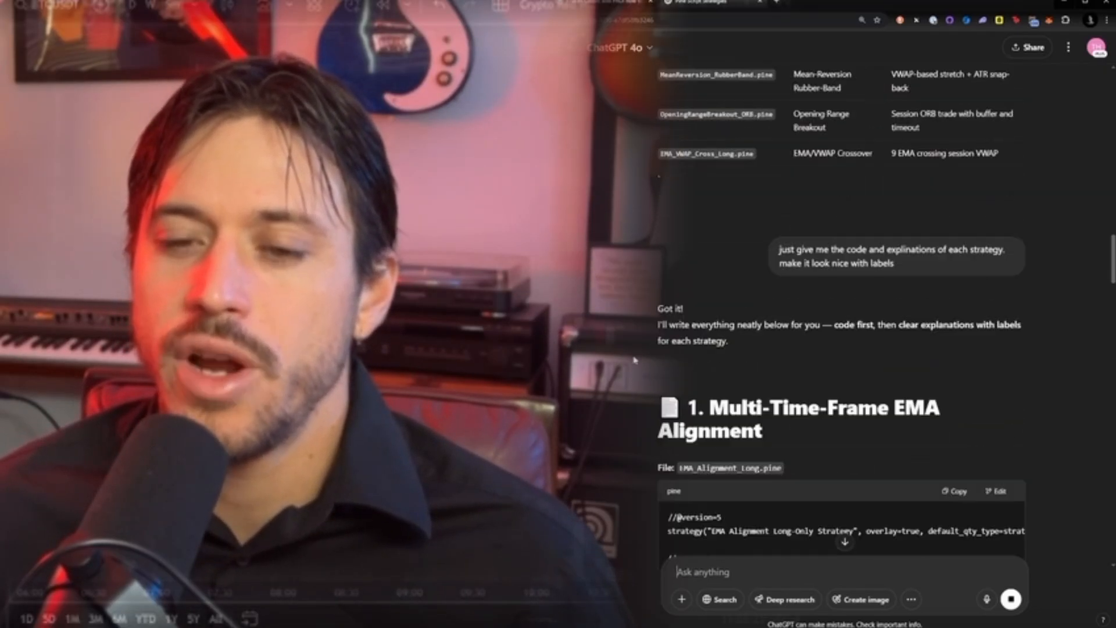
scroll(down, 3)
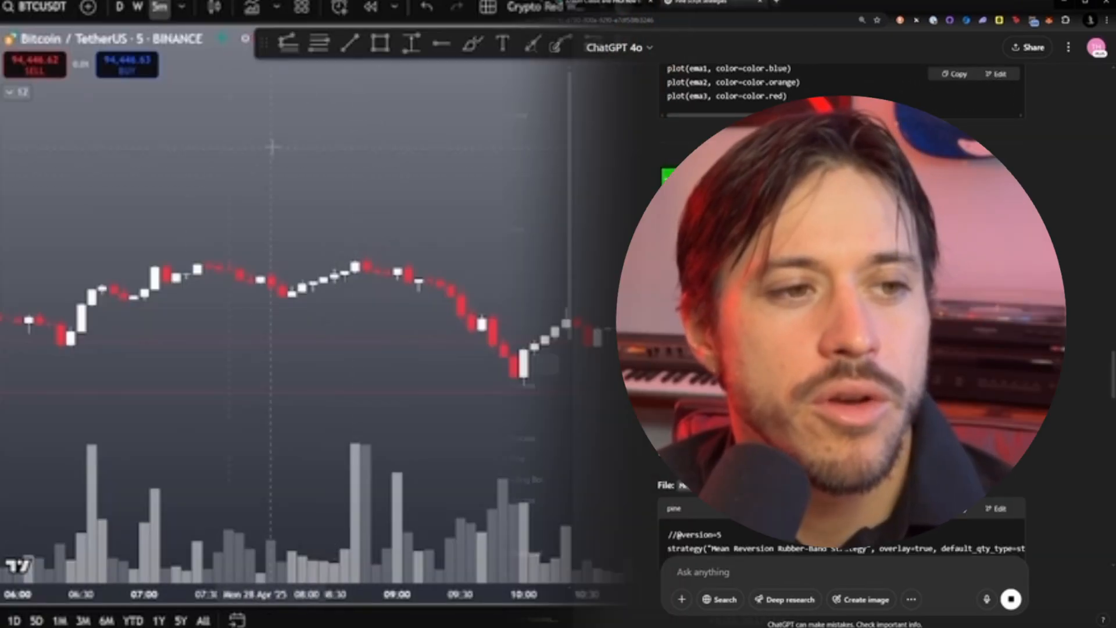
scroll(down, 3)
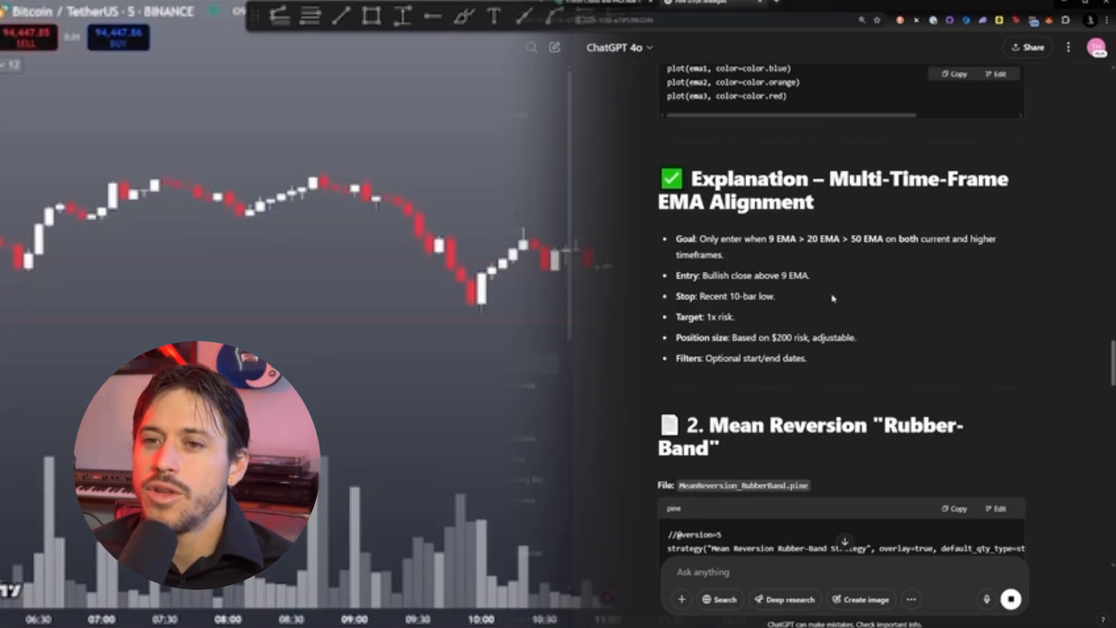
scroll(up, 3)
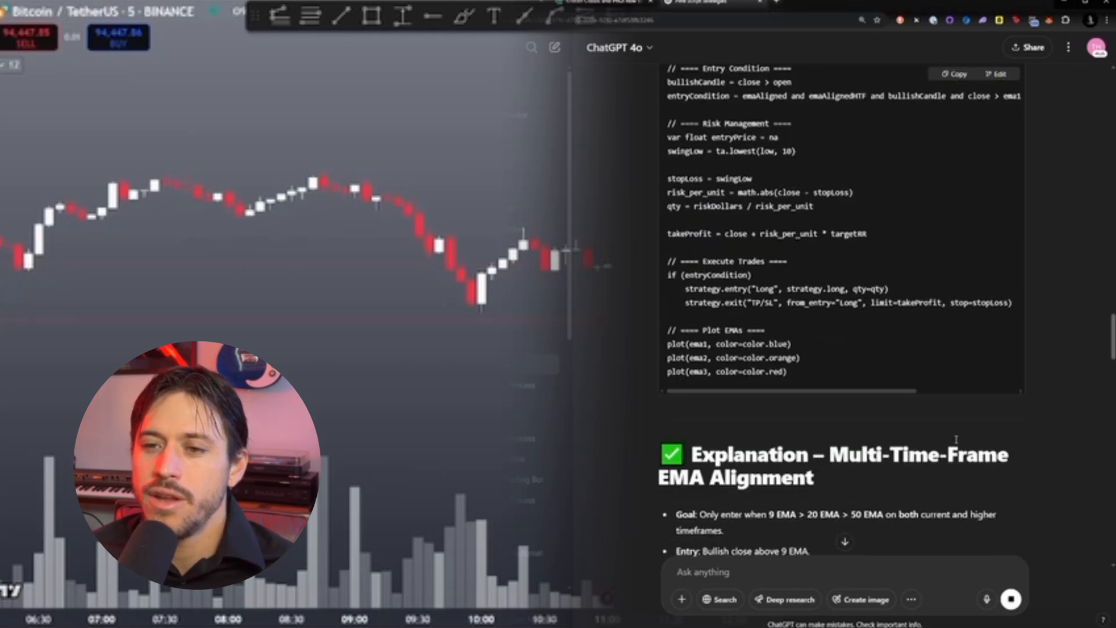
scroll(up, 3)
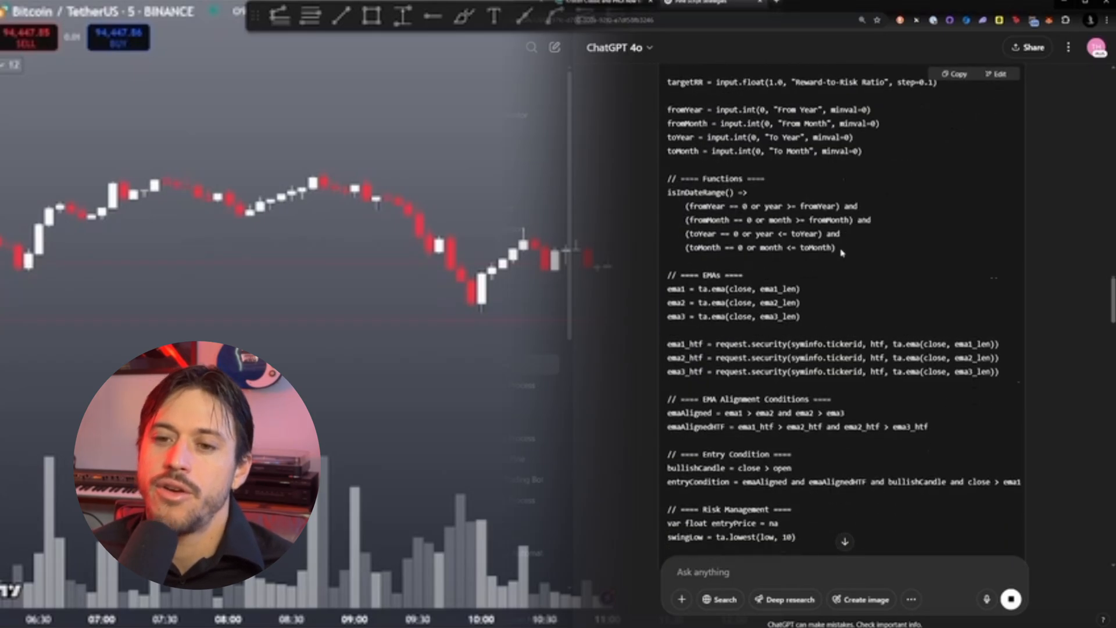
scroll(up, 3)
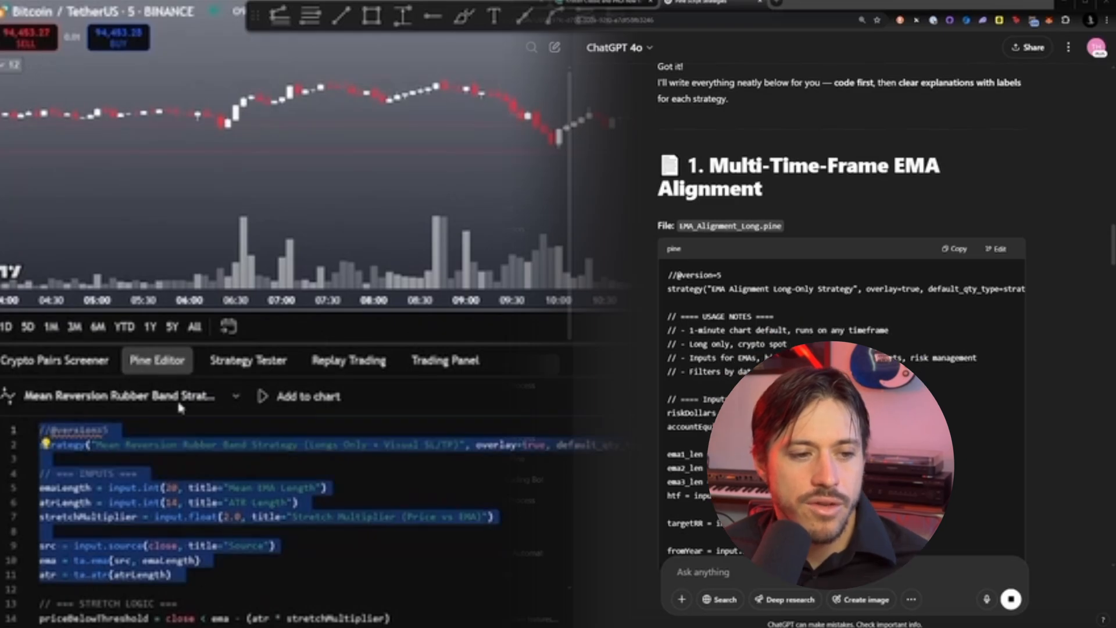
Create a new Strategy script and review the pasted code's date-range syntax error
click(235, 396)
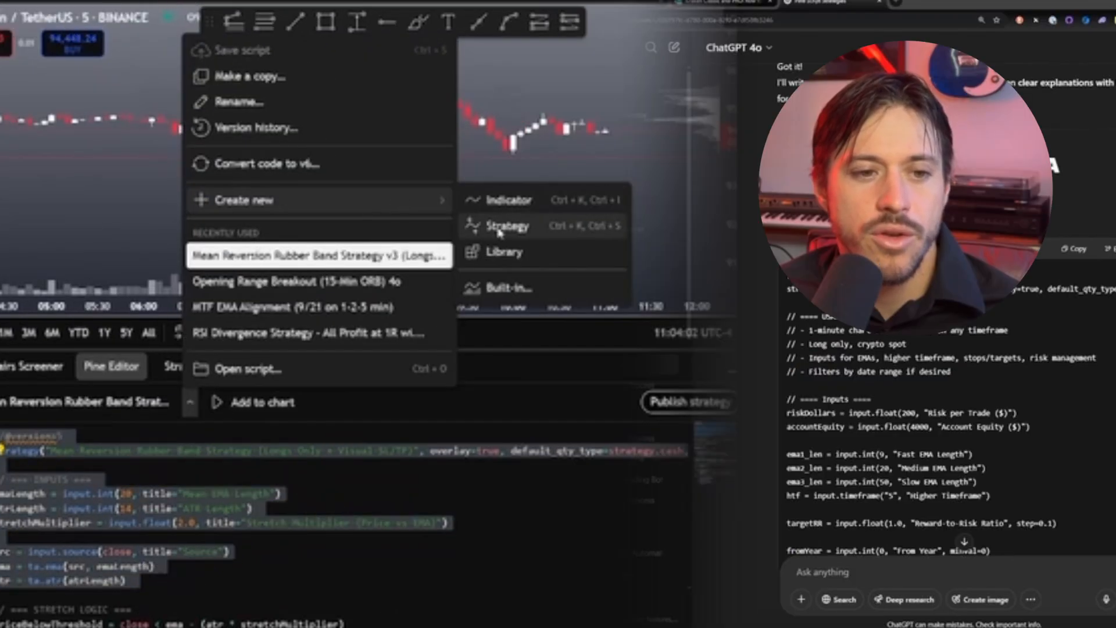
mouse_move(503, 251)
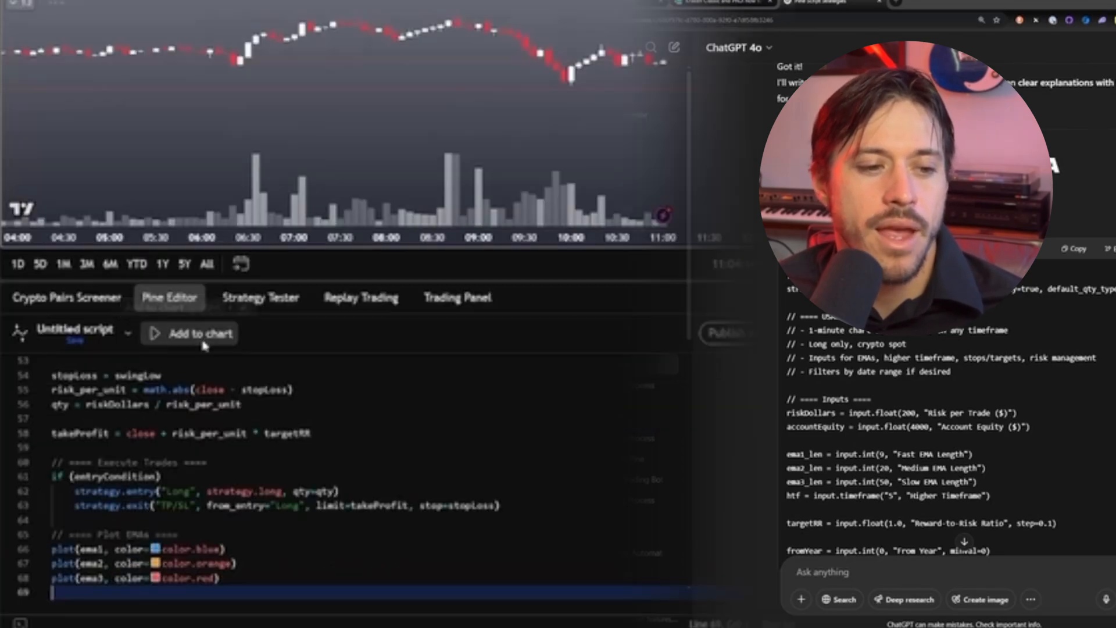
scroll(up, 3)
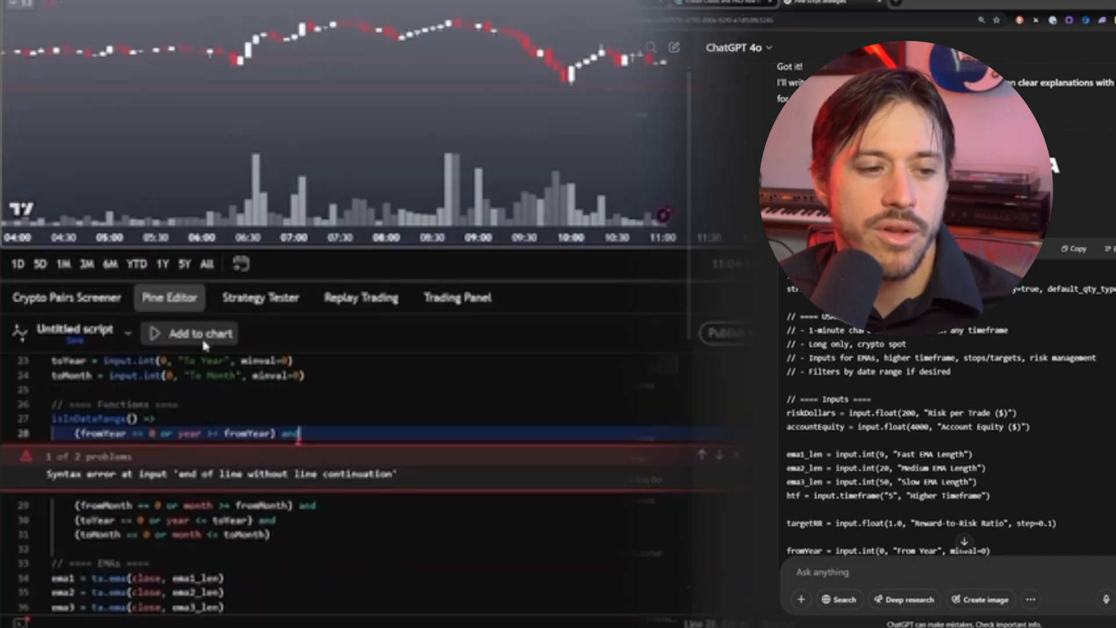
scroll(down, 3)
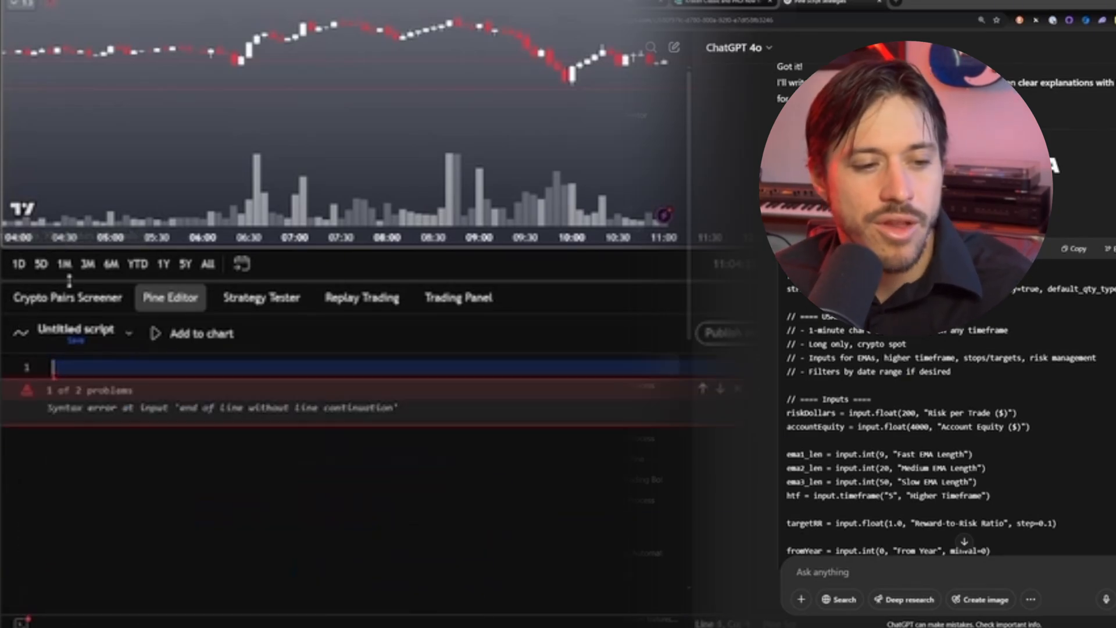
scroll(down, 3)
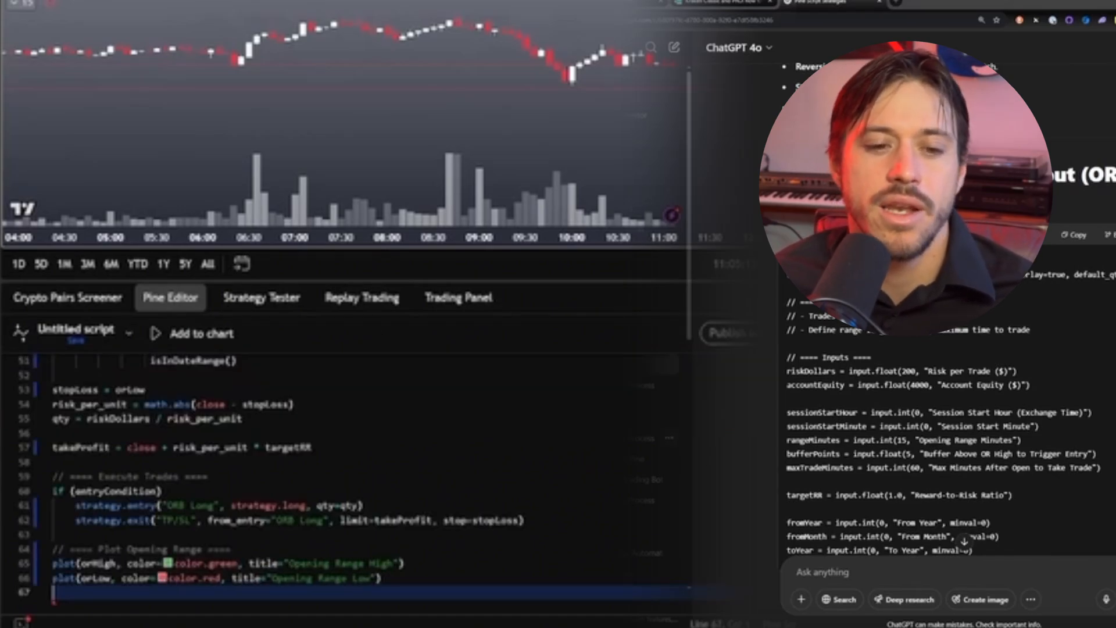
Attempt to publish the erroring script and dismiss the unsaved changes notice
click(725, 332)
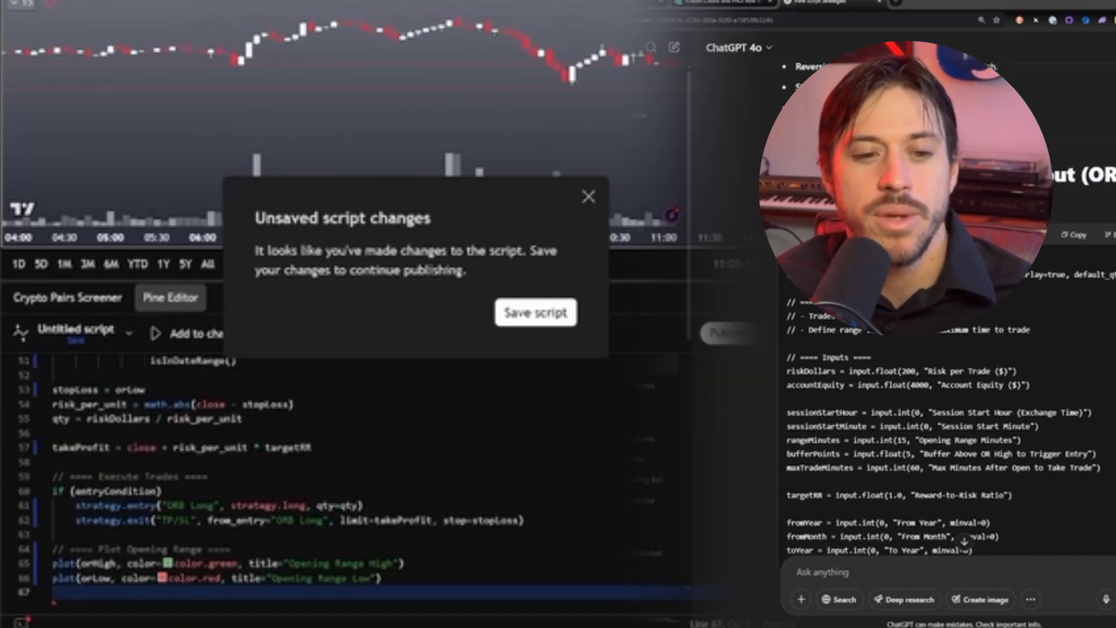
click(535, 311)
text(strategies 1-4 all have er)
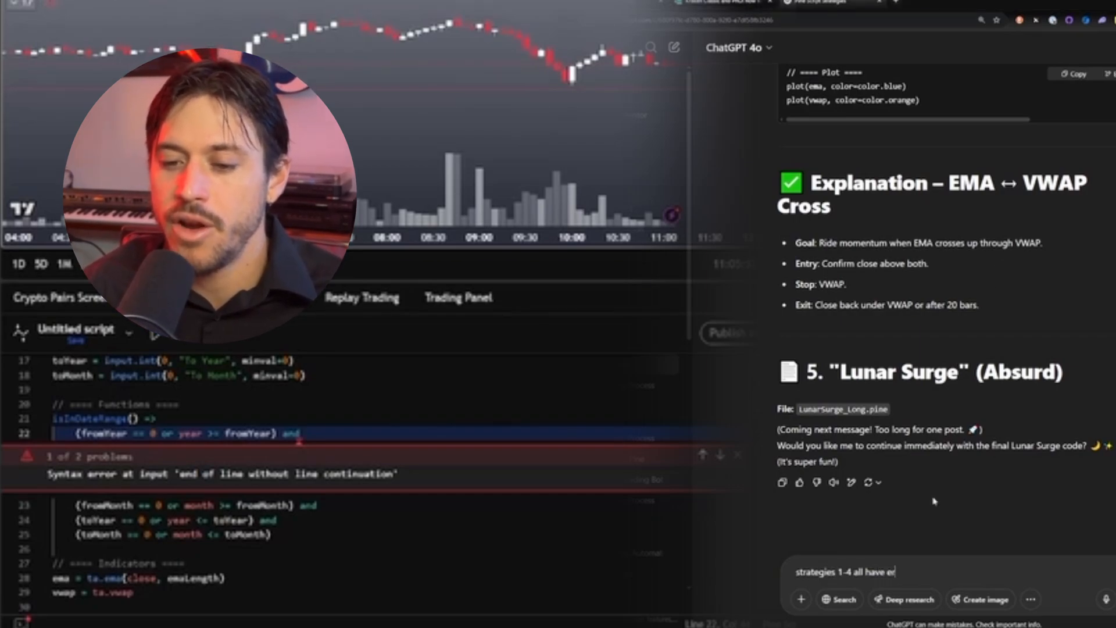
Report the errors to ChatGPT, save the script as 'EMA Alignment Long-Only Strategy' and view its backtest
key(Return)
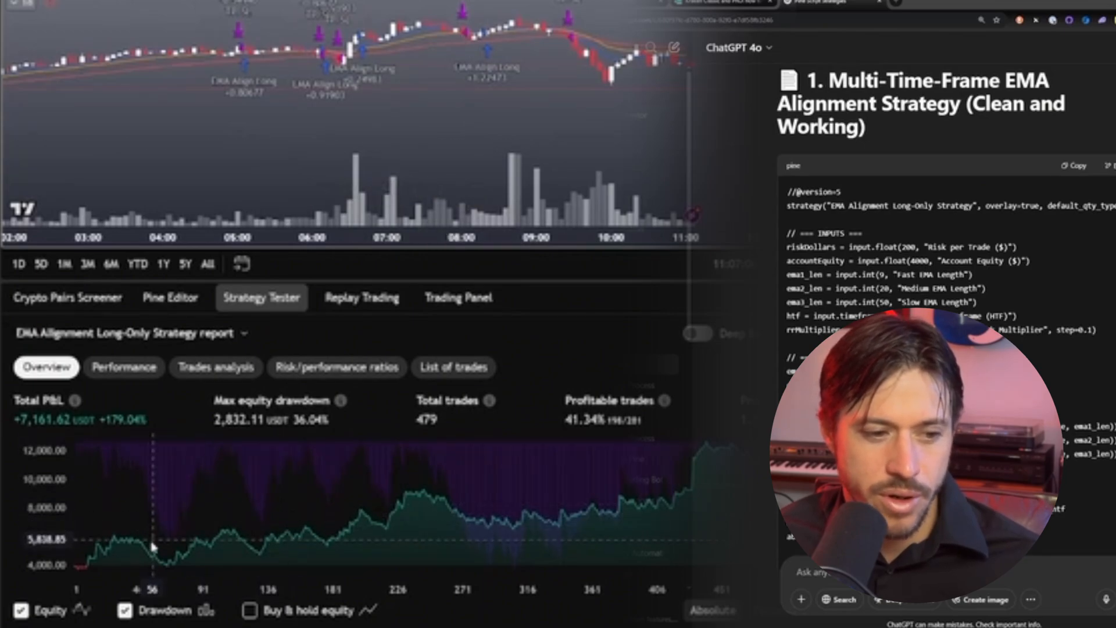
mouse_move(338, 499)
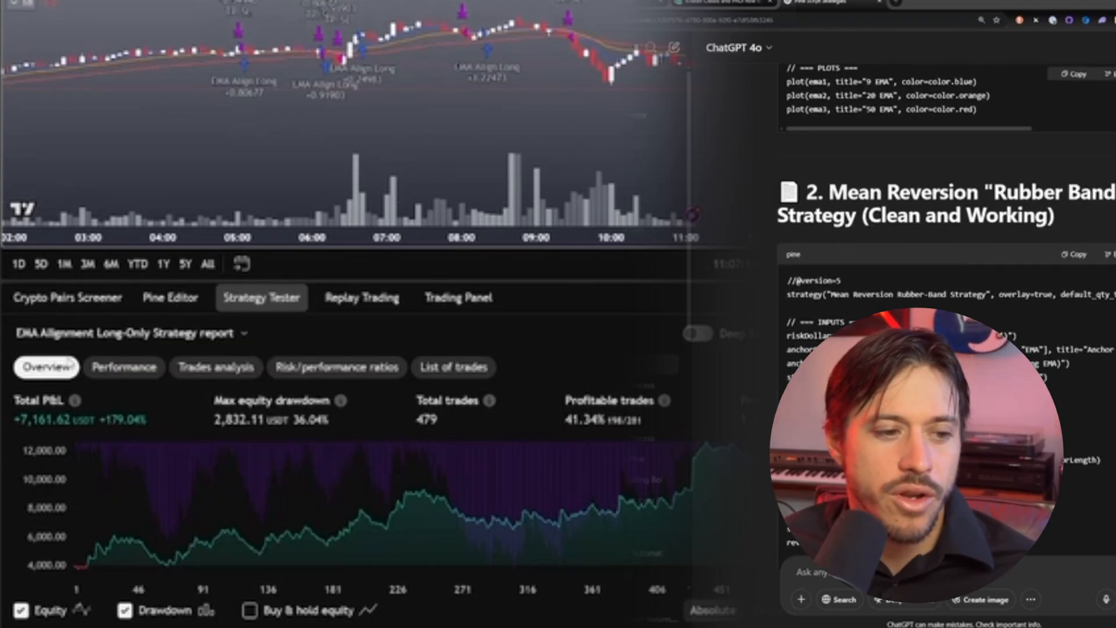
click(169, 297)
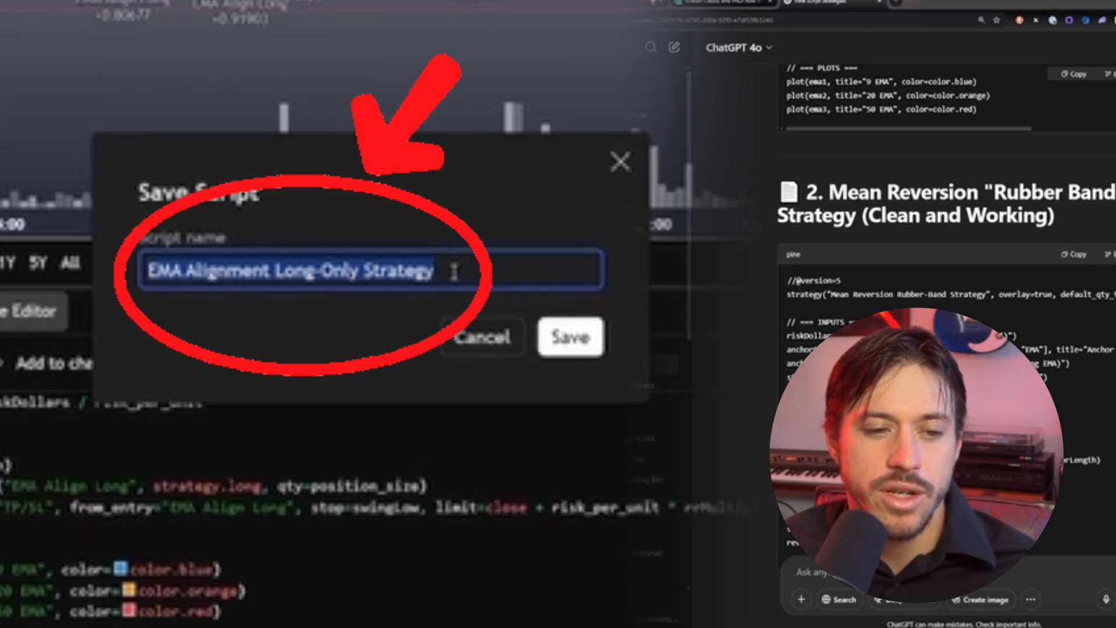
click(570, 337)
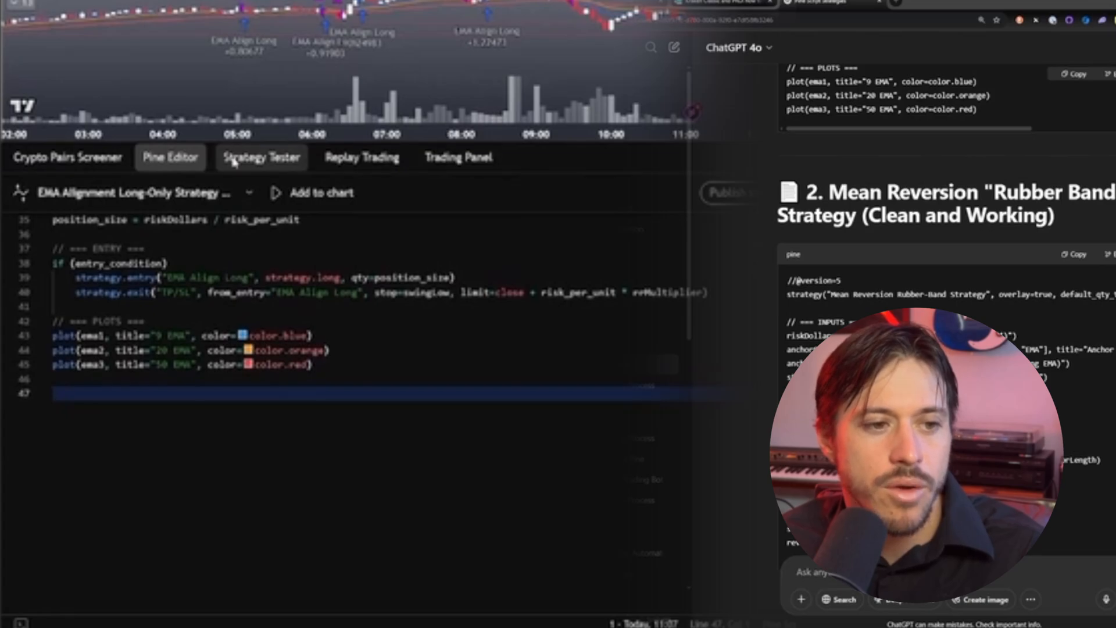
click(260, 157)
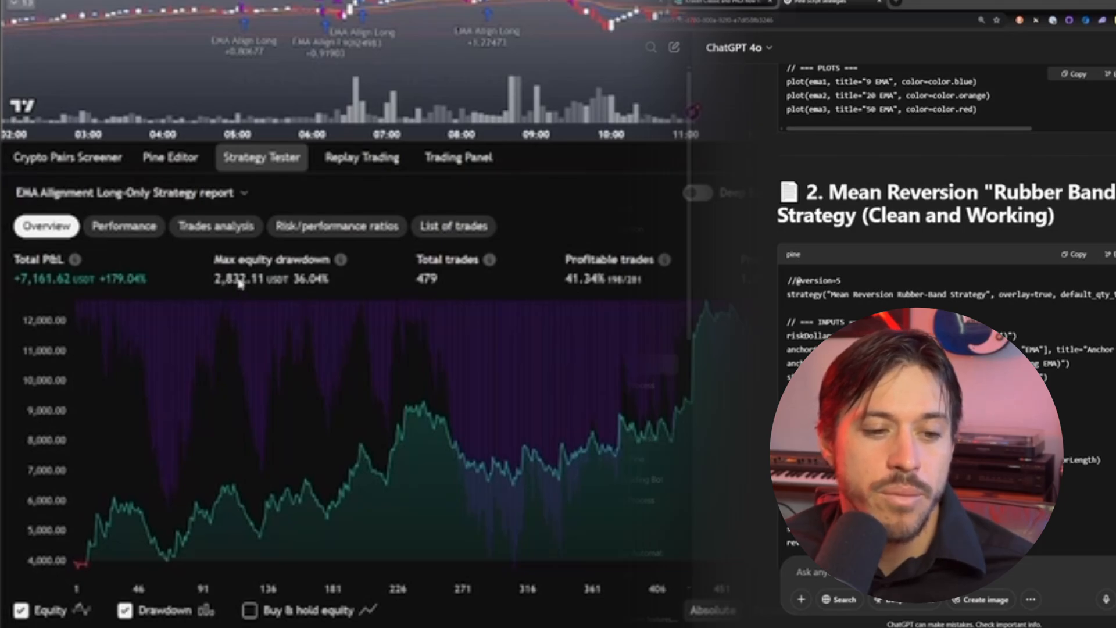
mouse_move(395, 429)
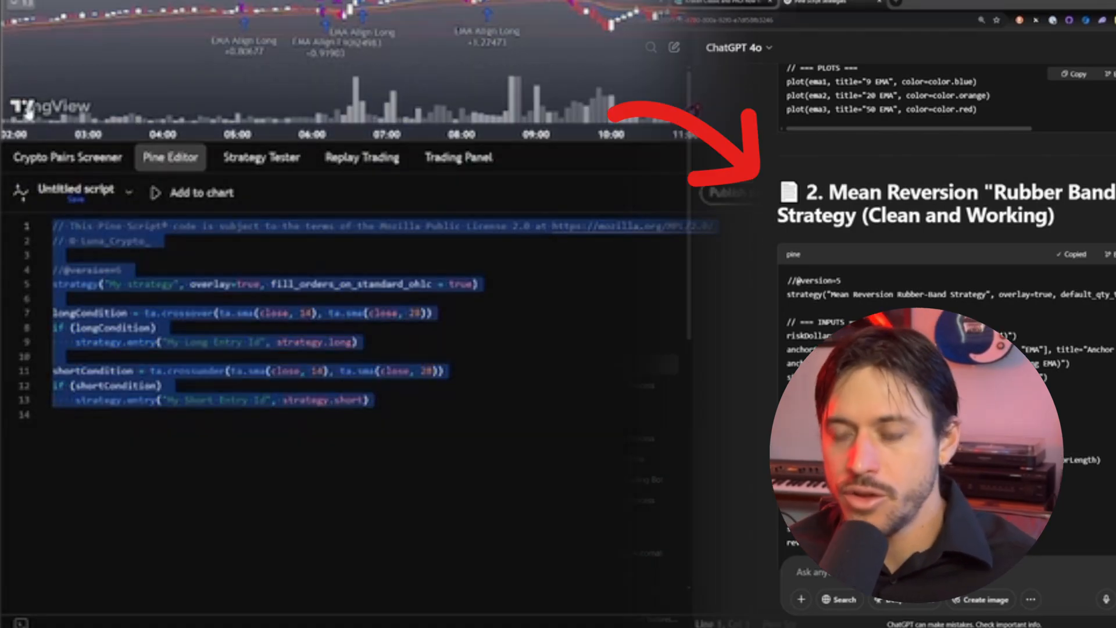
Backtest the Mean Reversion Rubber-Band strategy with Stretch ATR Multiplier at 3, 4 and 10
click(261, 157)
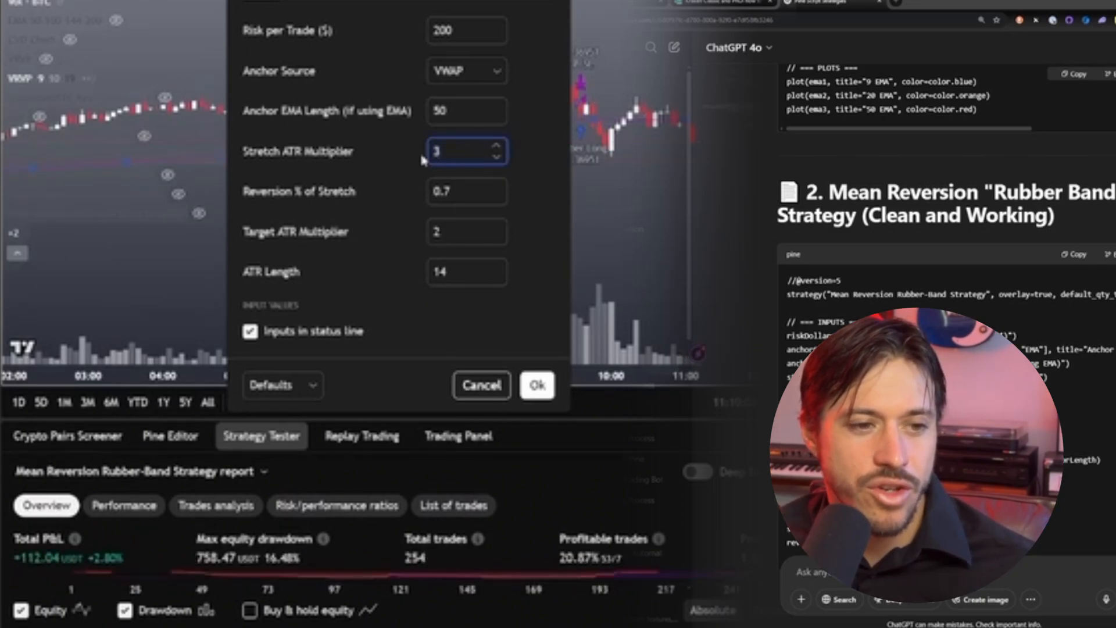
click(496, 146)
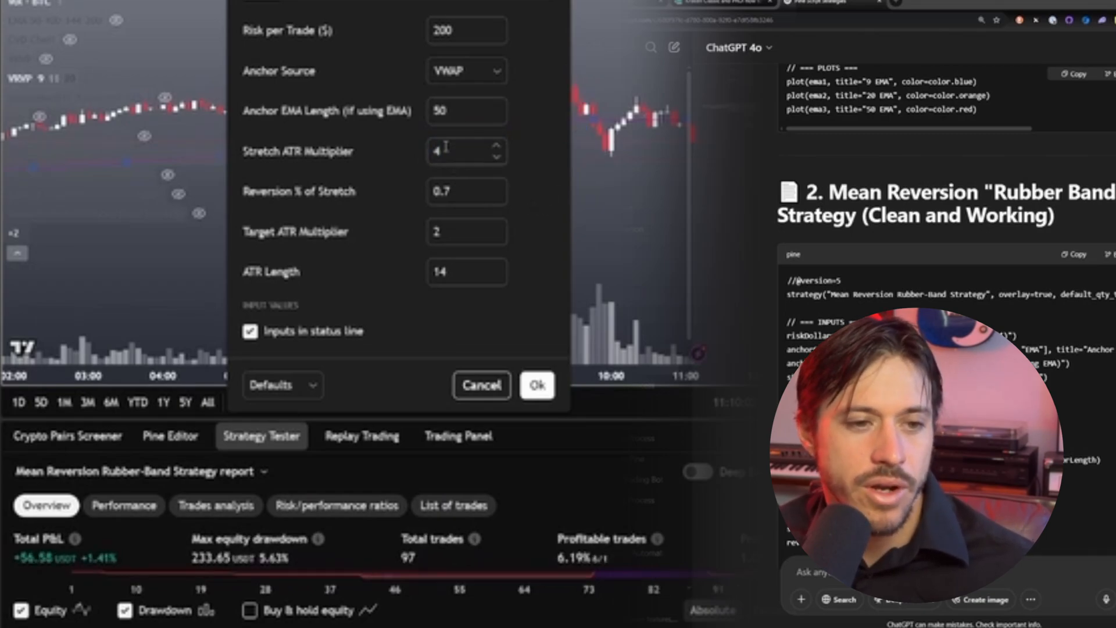
click(493, 145)
text(10)
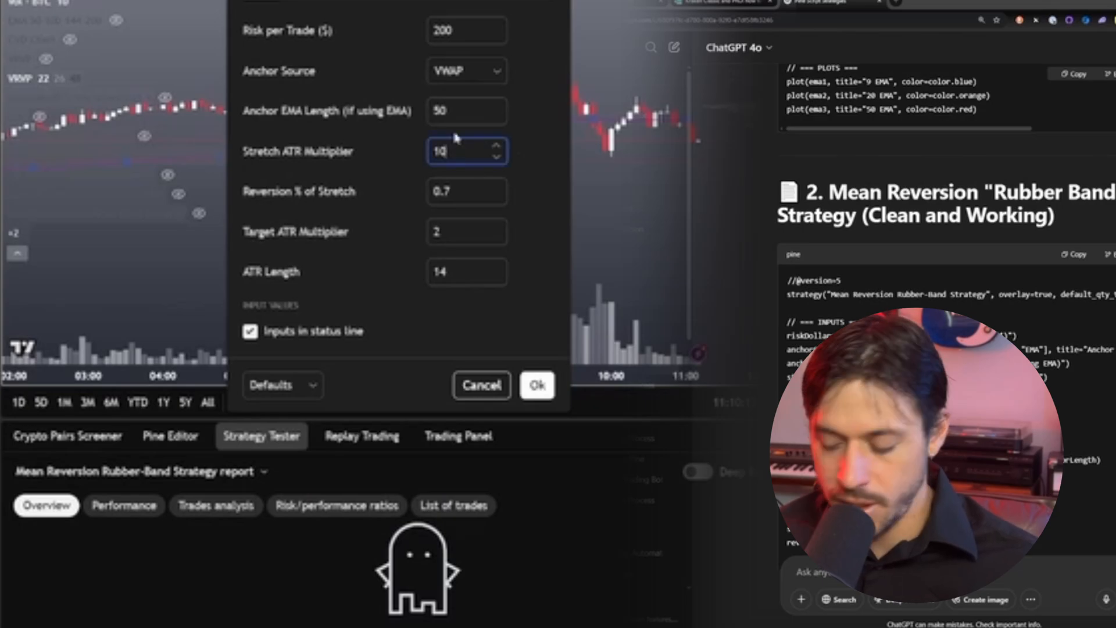
click(537, 384)
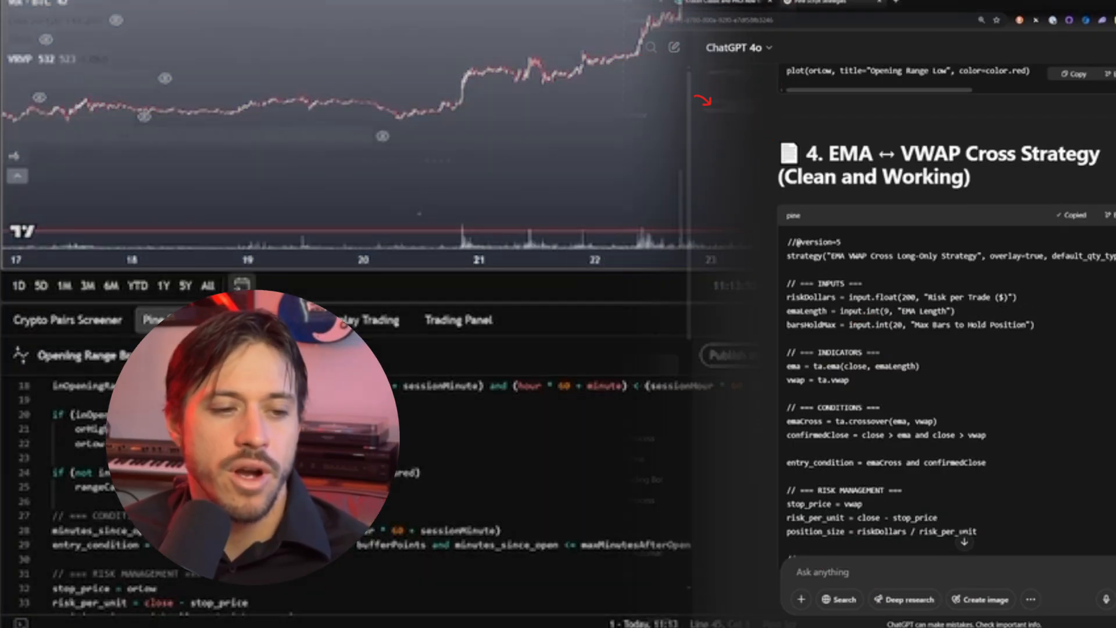
Backtest the EMA VWAP Cross strategy with EMA Length 20 and review its trades analysis
click(261, 591)
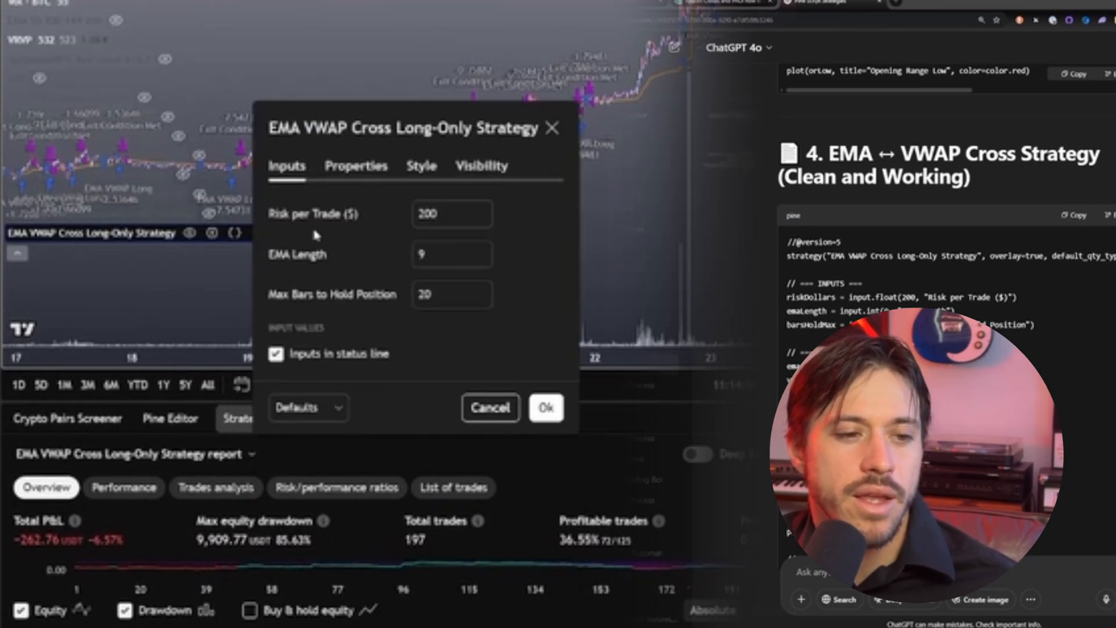
click(452, 255)
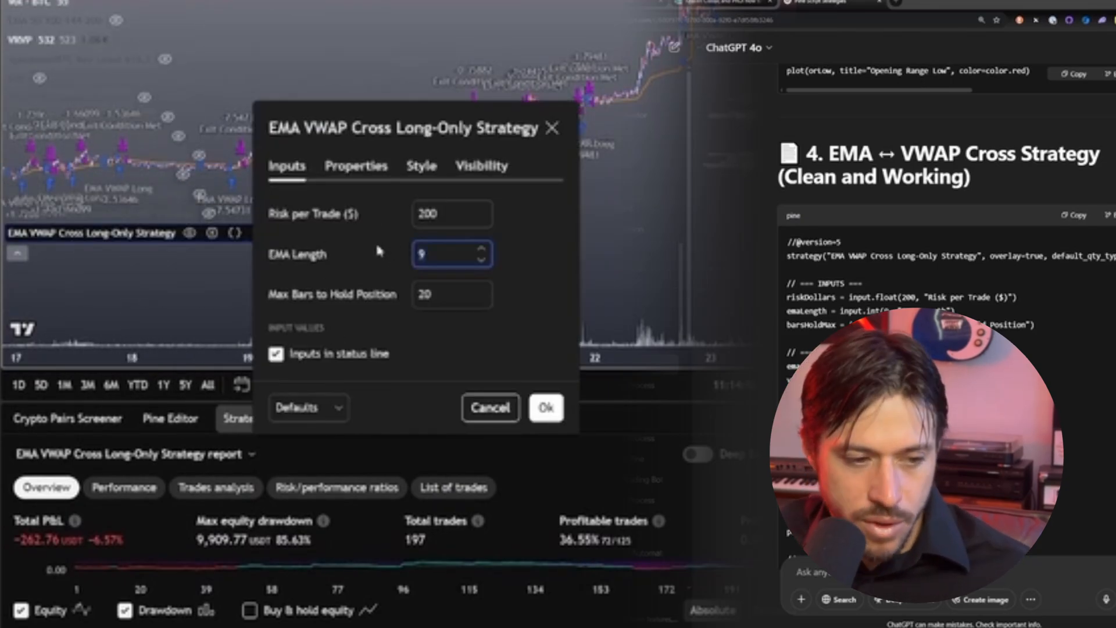
click(545, 408)
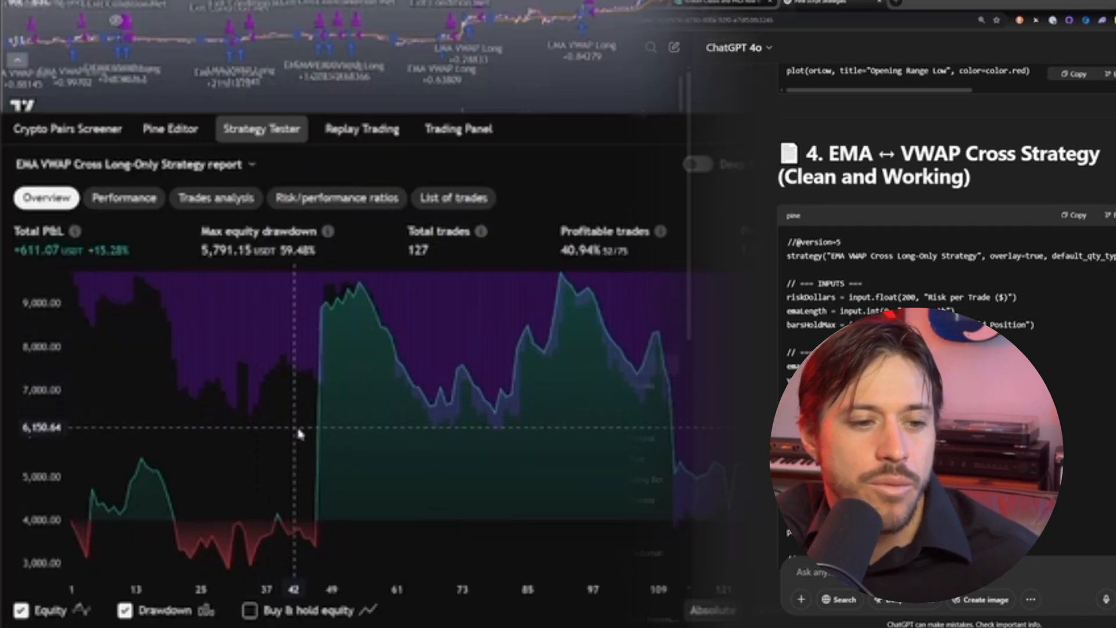
mouse_move(305, 310)
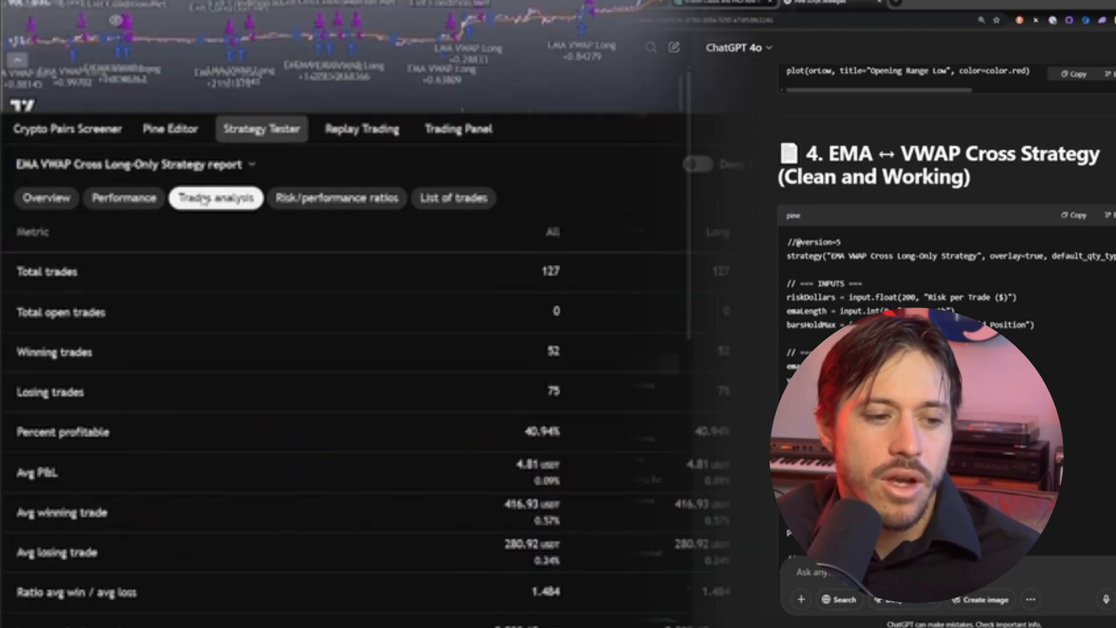
mouse_move(158, 550)
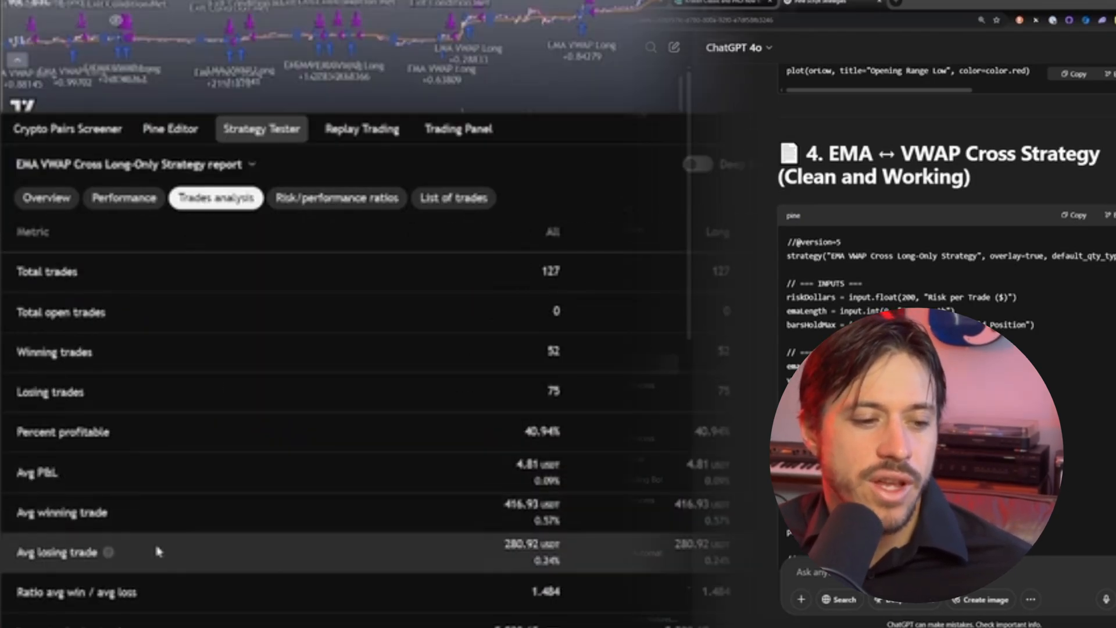
scroll(down, 3)
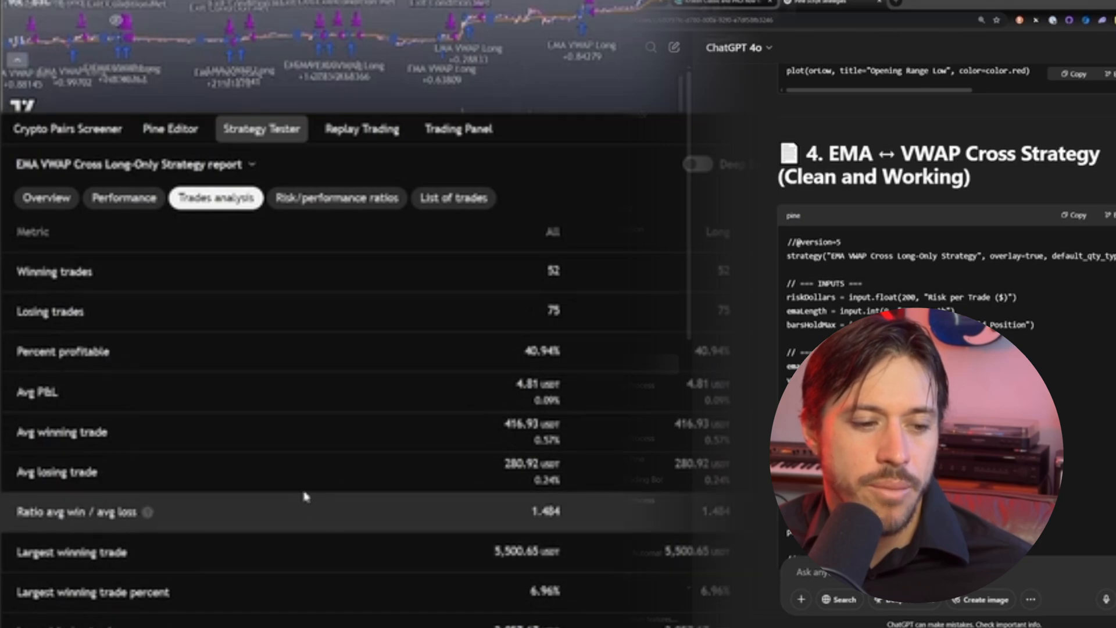
scroll(down, 3)
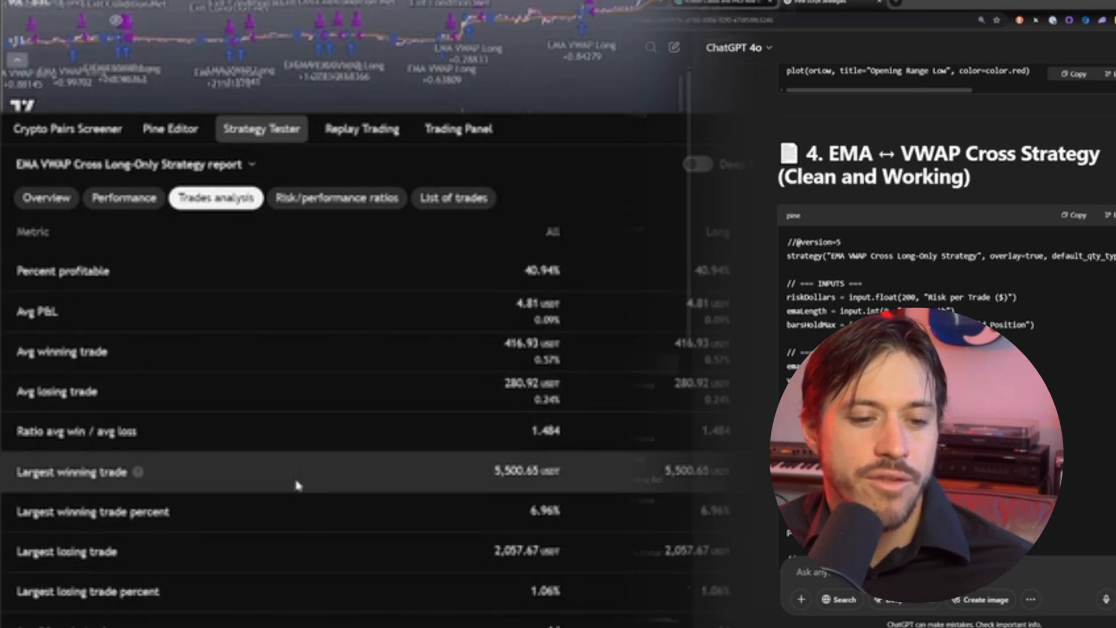
scroll(down, 3)
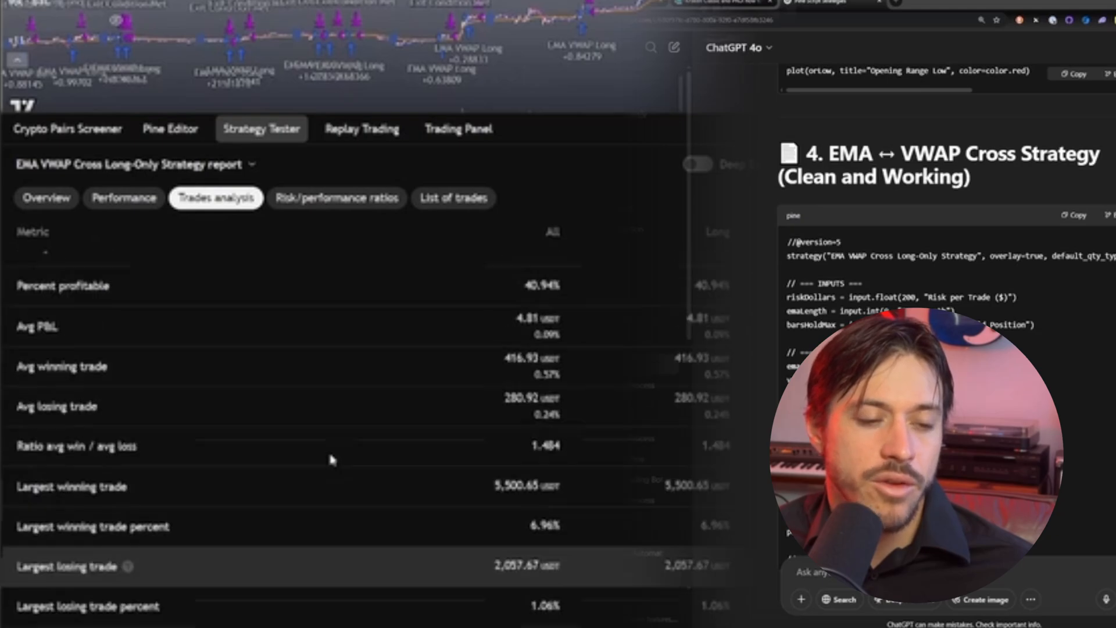
scroll(up, 3)
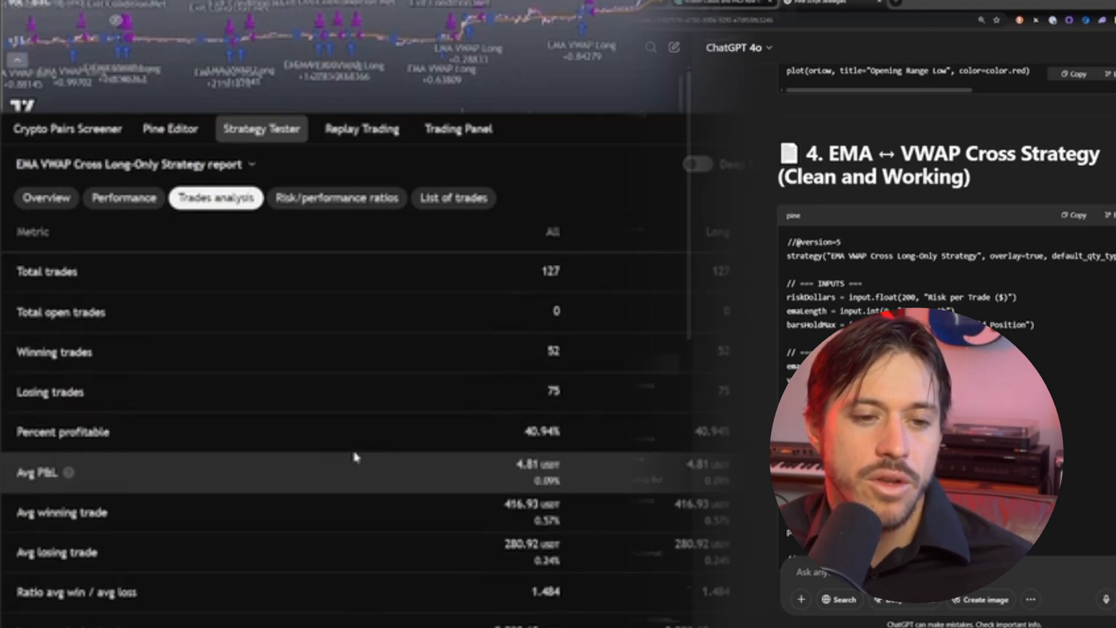
Return to the report overview and check the EMA Alignment strategy's input settings
click(46, 198)
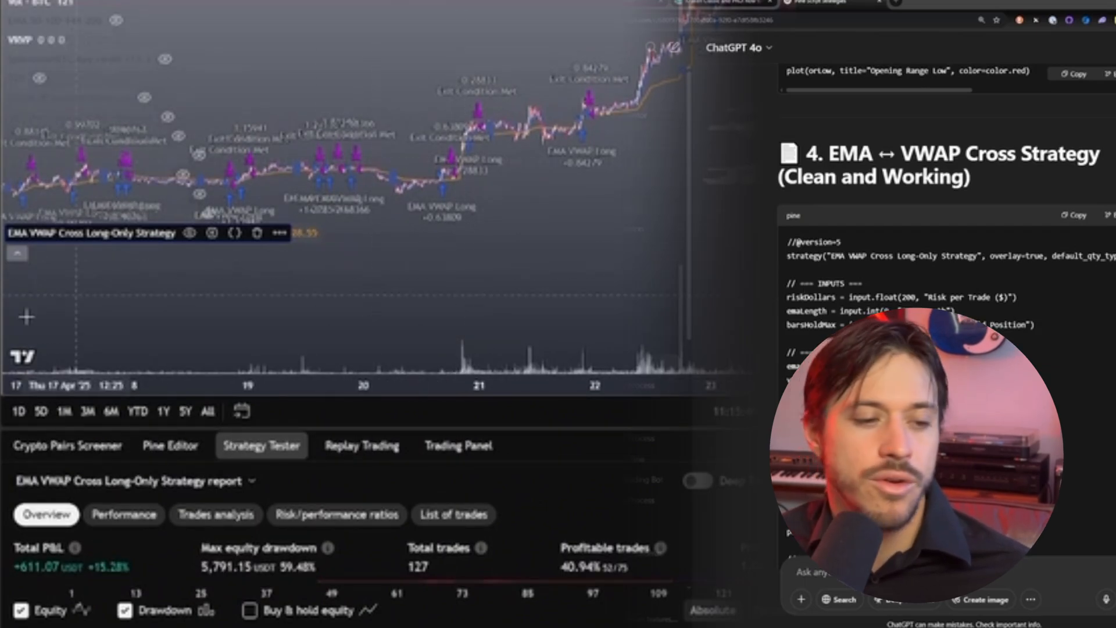
click(212, 233)
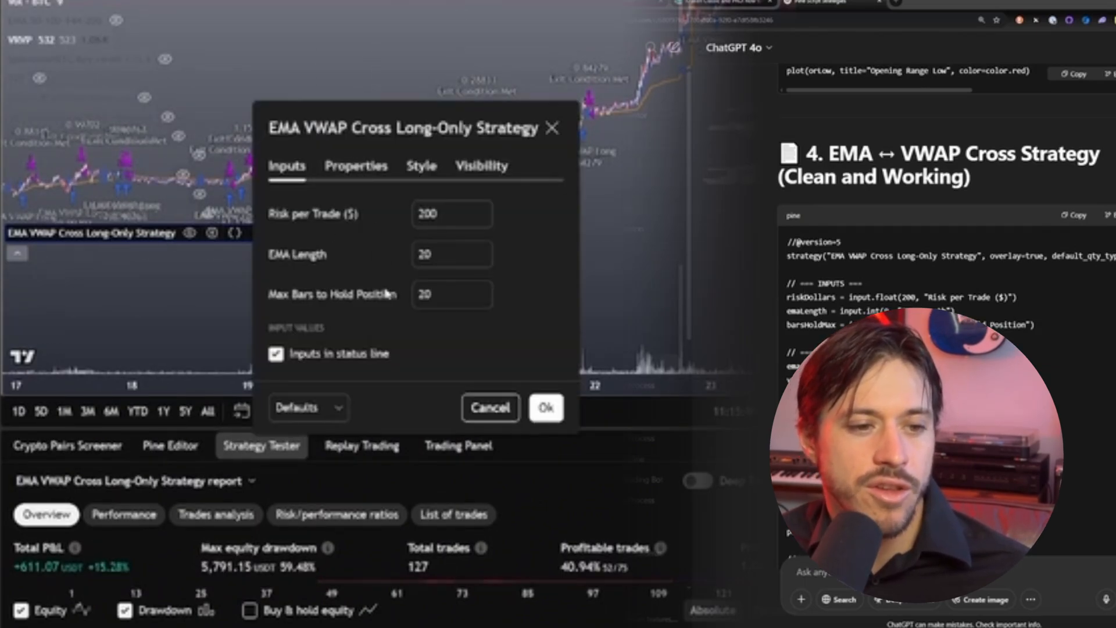
click(545, 406)
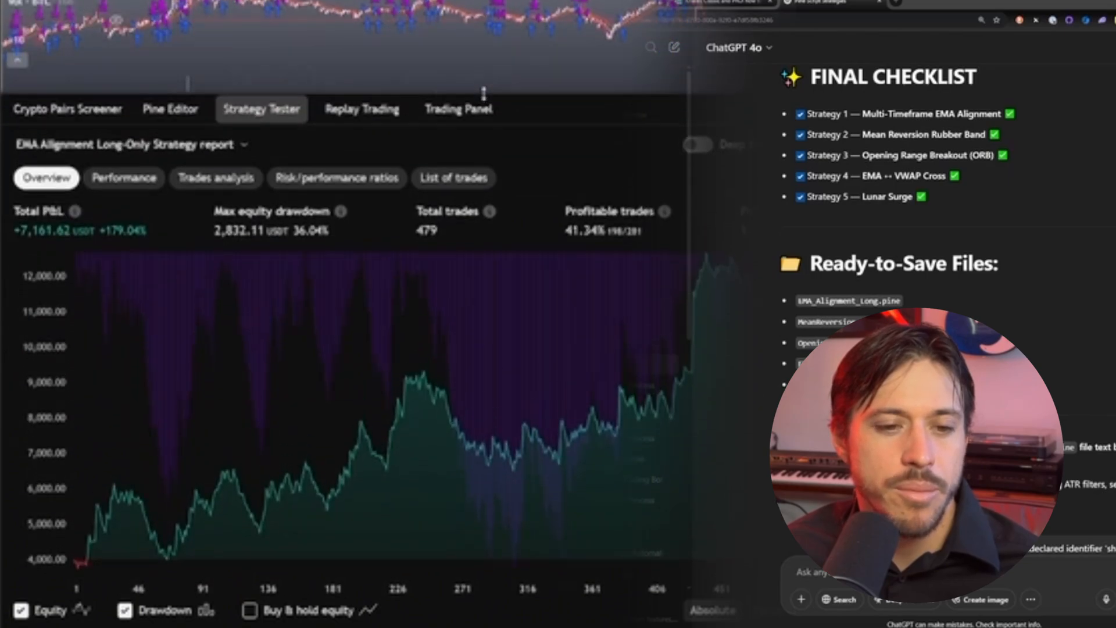
Review the EMA Alignment report's performance metrics and trades analysis (198 wins, 281 losses)
click(124, 177)
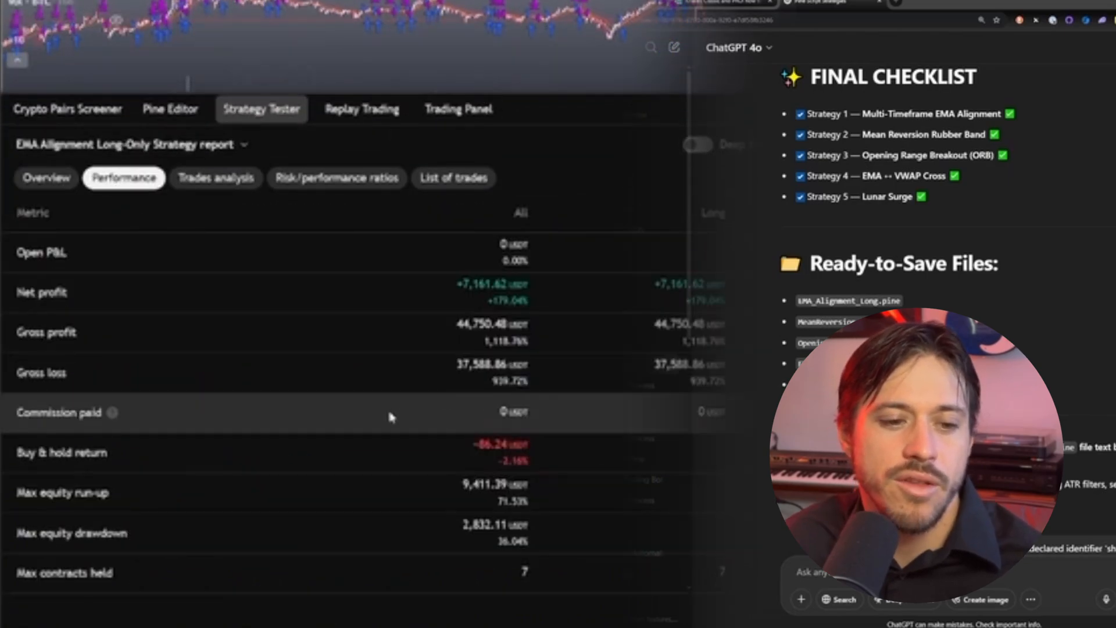
mouse_move(534, 543)
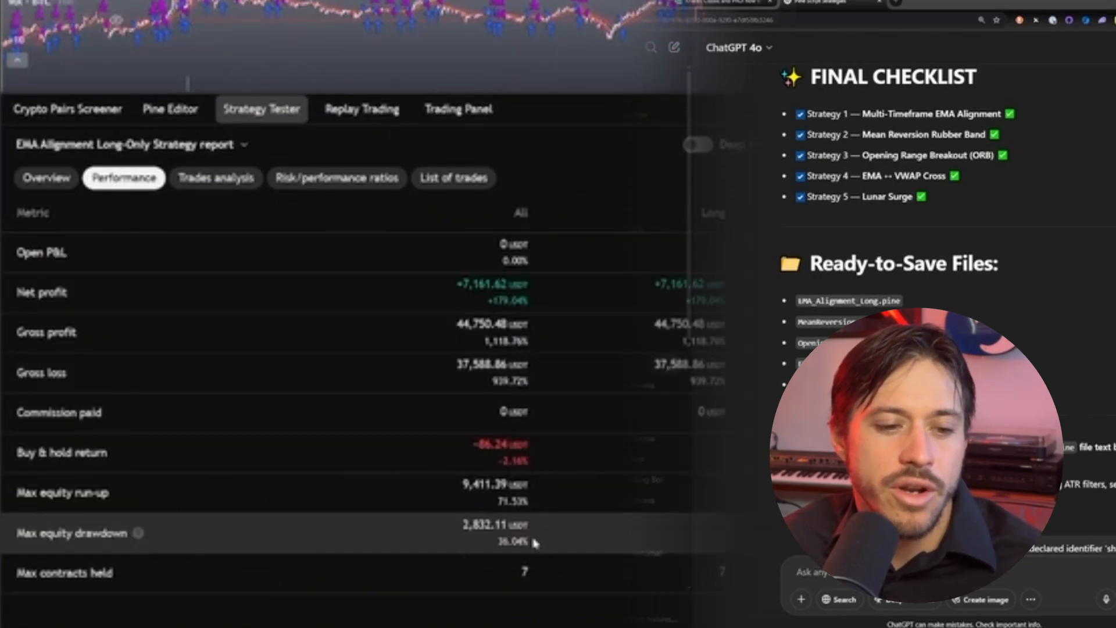
mouse_move(440, 495)
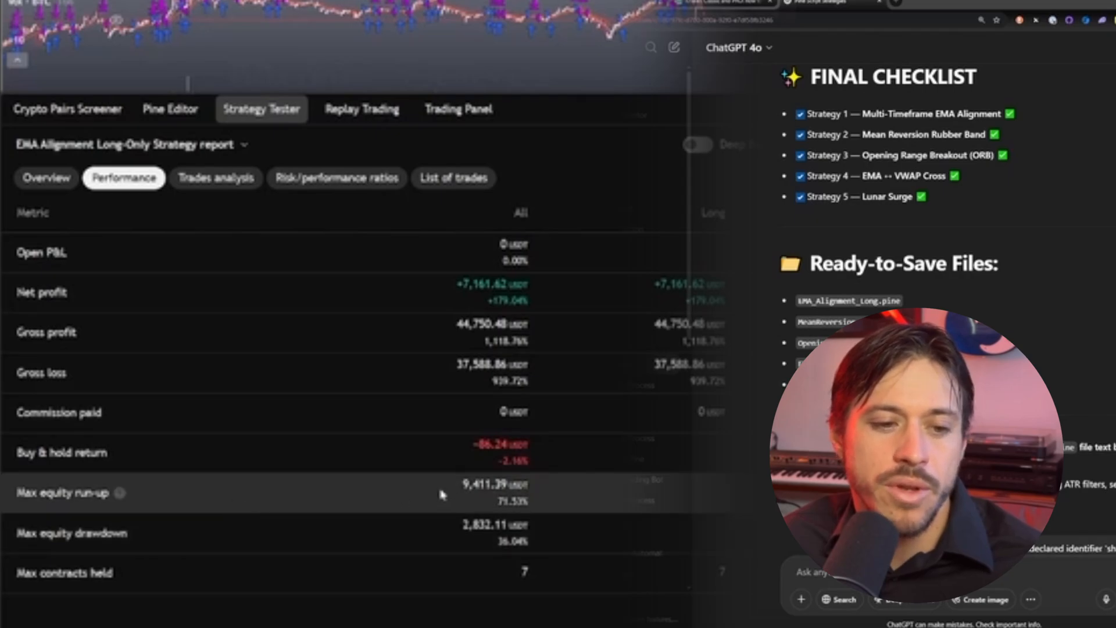
click(215, 177)
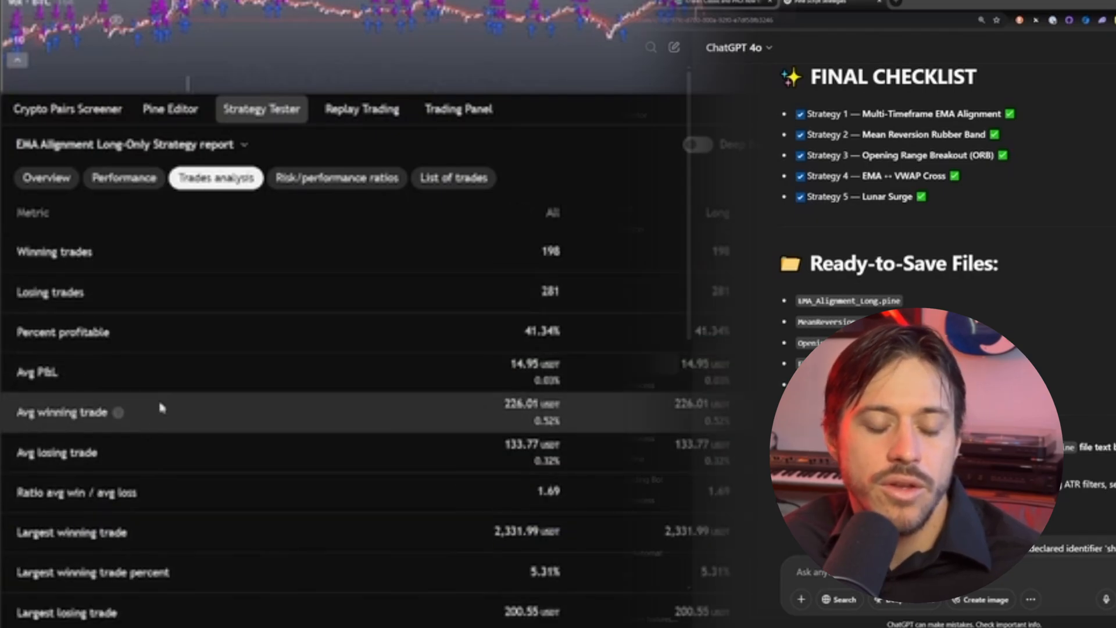
mouse_move(165, 440)
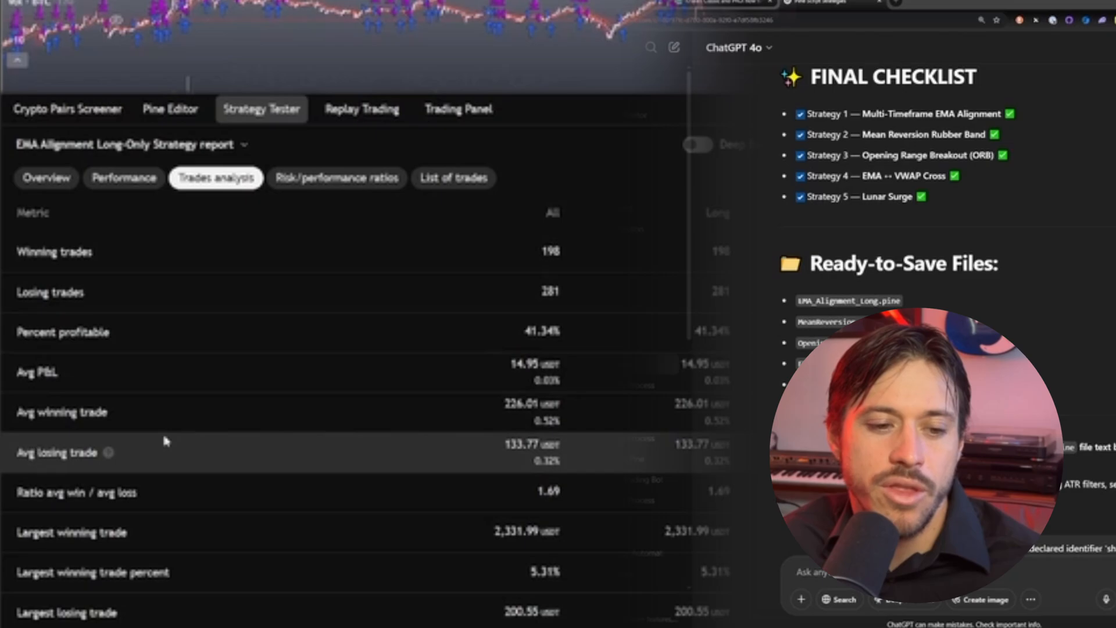
scroll(down, 3)
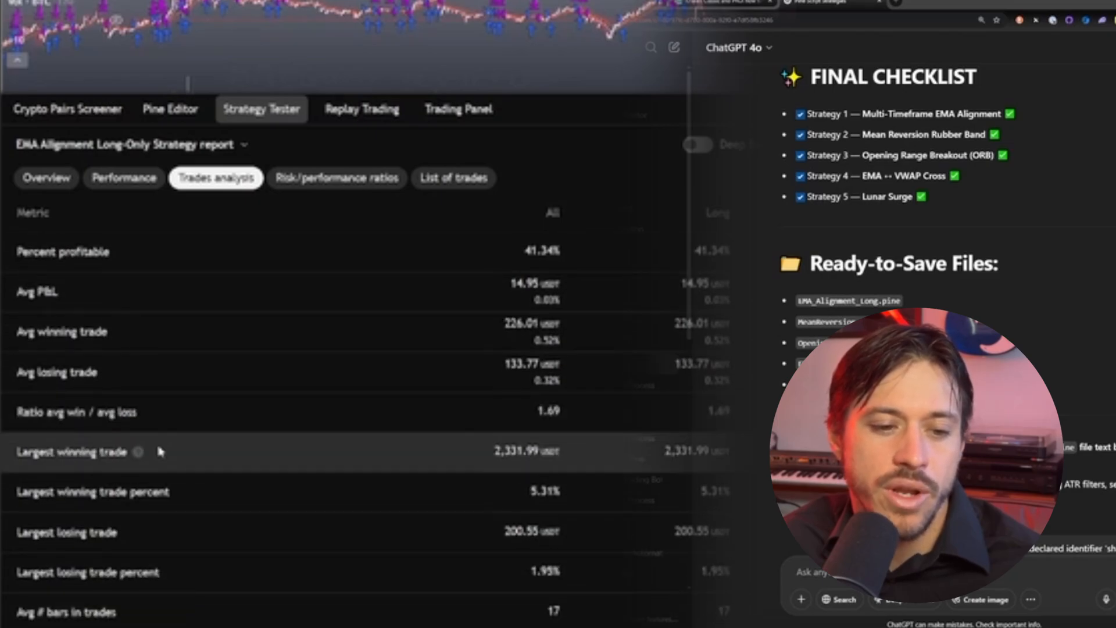
scroll(down, 3)
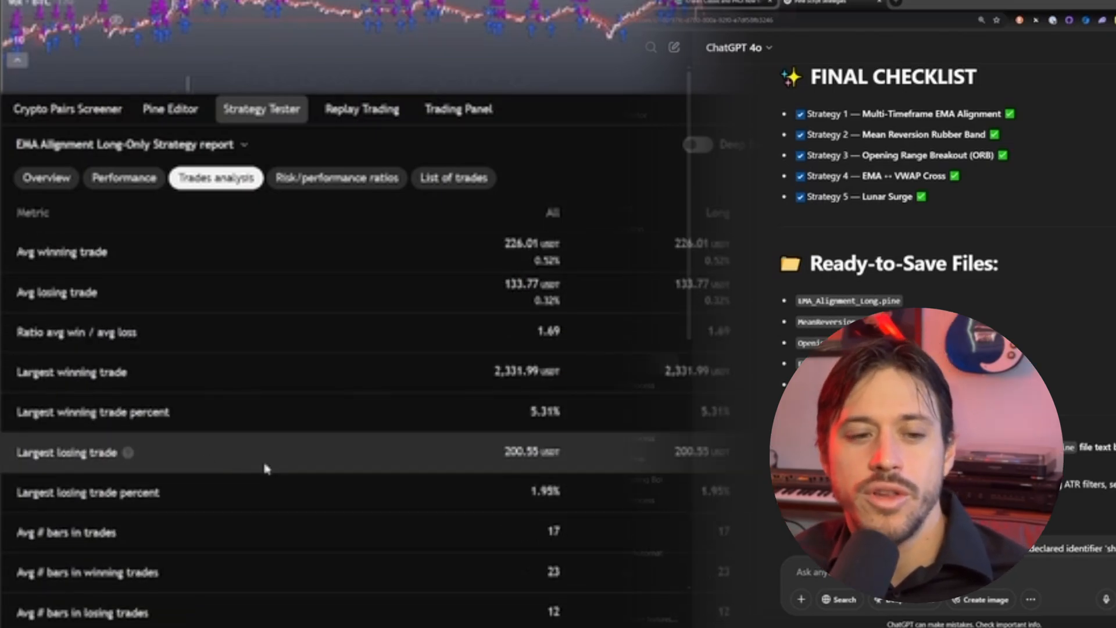
mouse_move(418, 370)
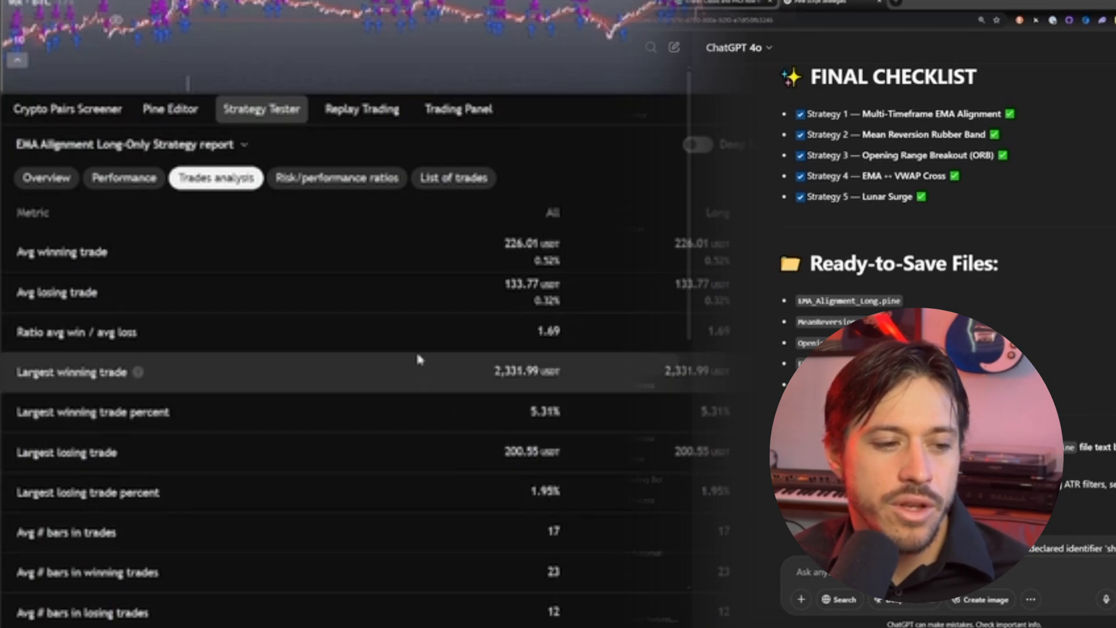
scroll(up, 3)
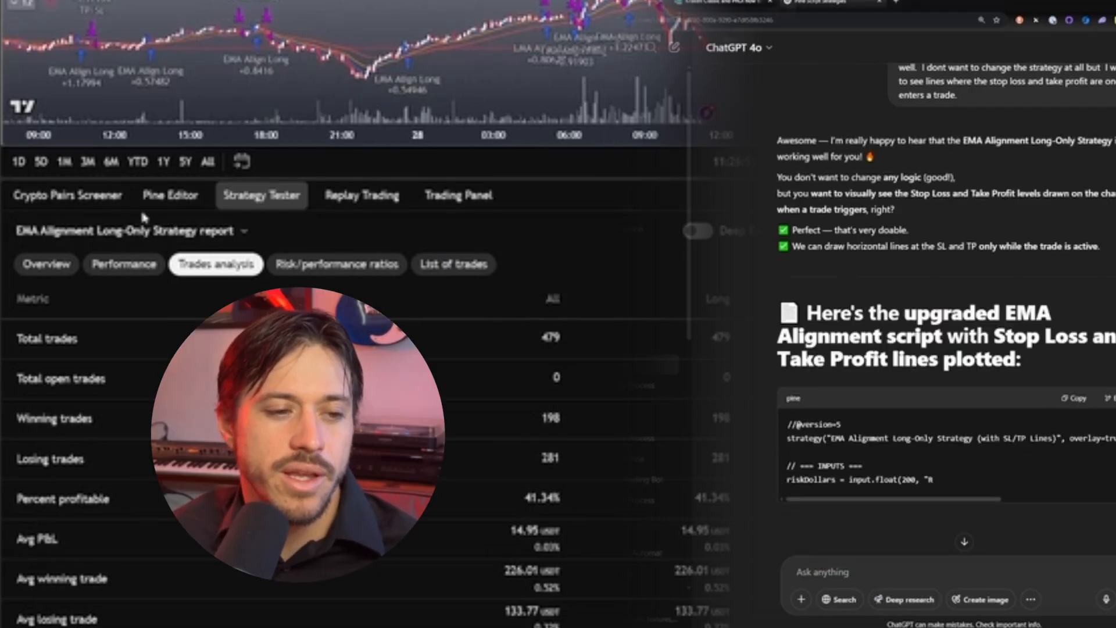
Add the upgraded EMA Alignment script with SL/TP lines to the chart, then go to 3Commas
click(170, 194)
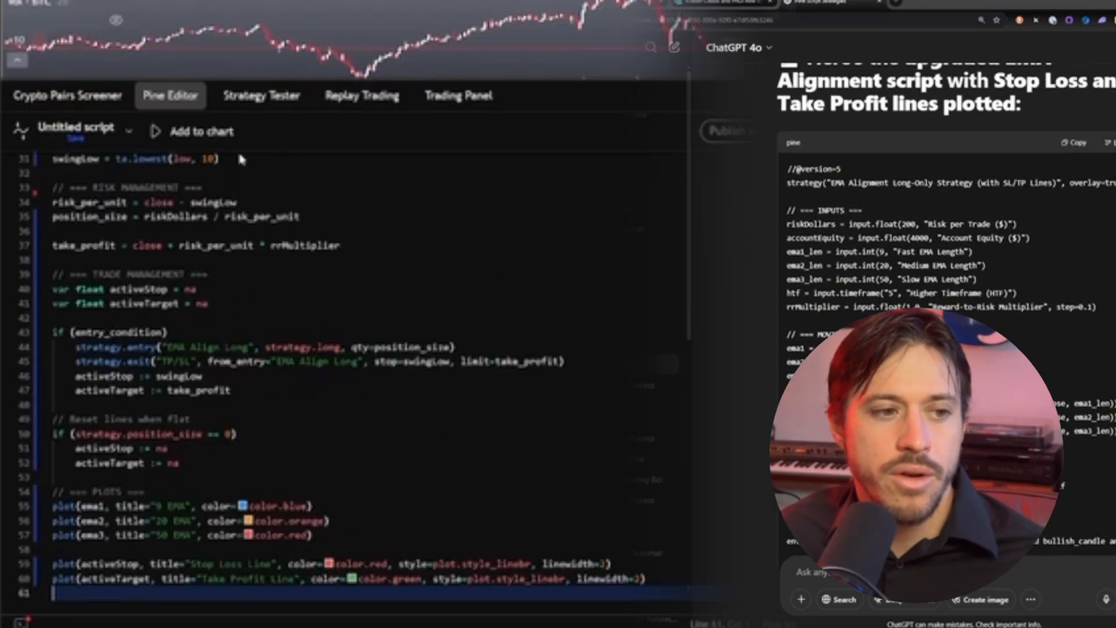
click(262, 427)
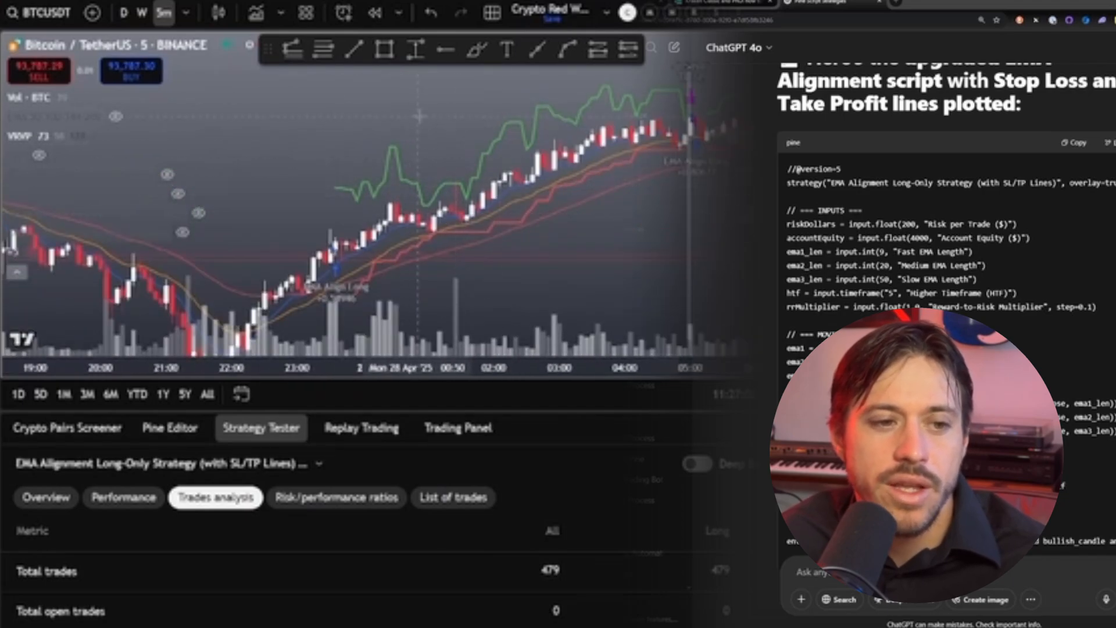
mouse_move(519, 242)
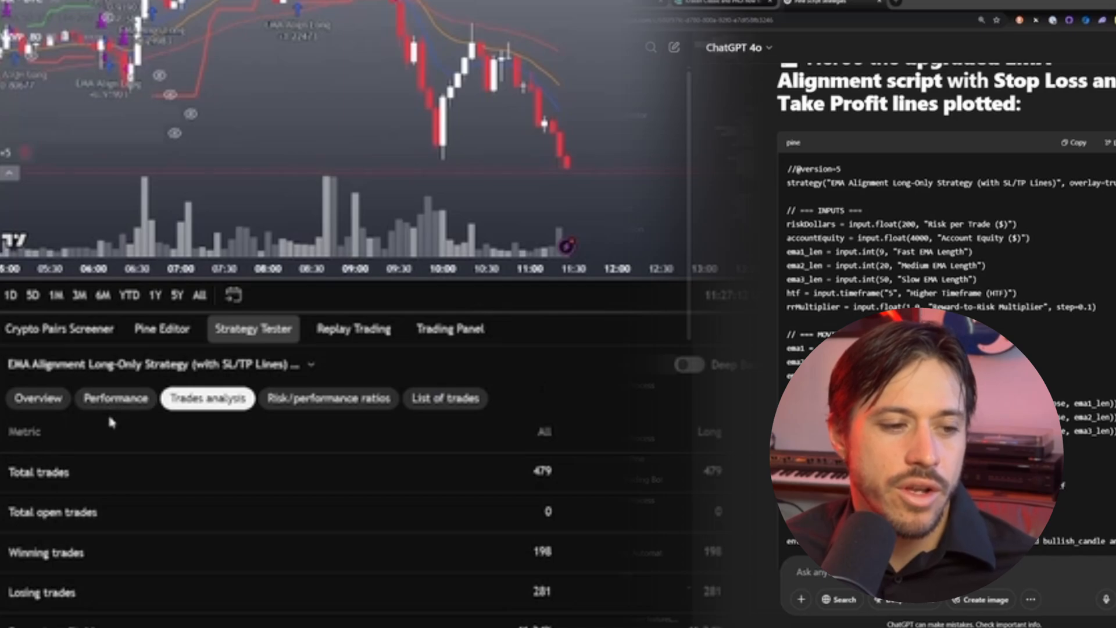
click(37, 398)
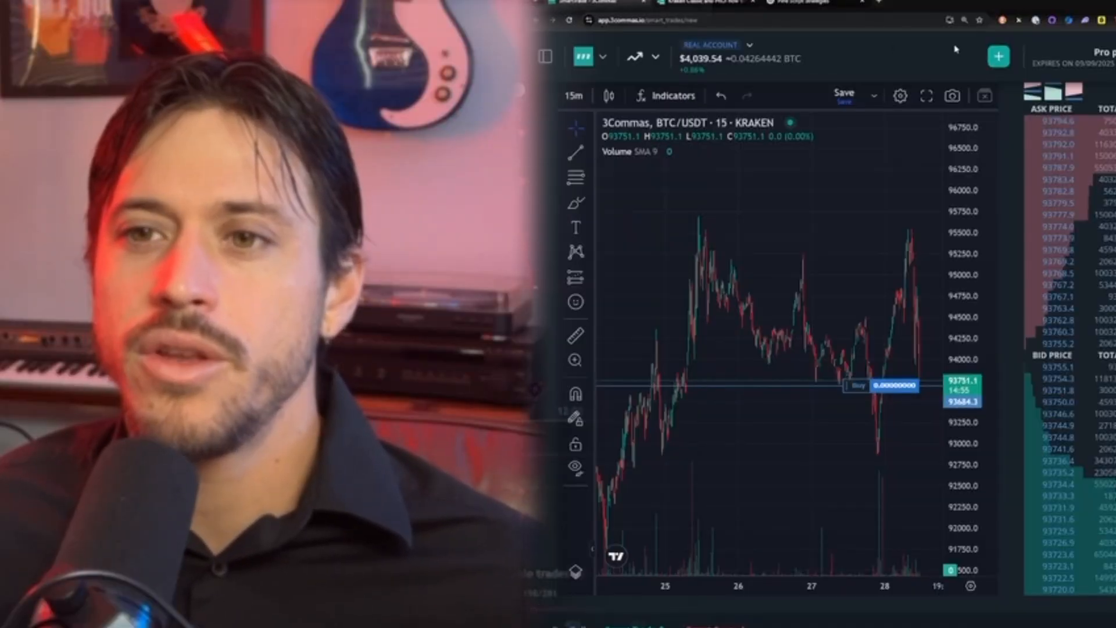
Start a new 3Commas signal bot on the demo account driven by a TradingView Strategy alert
click(546, 56)
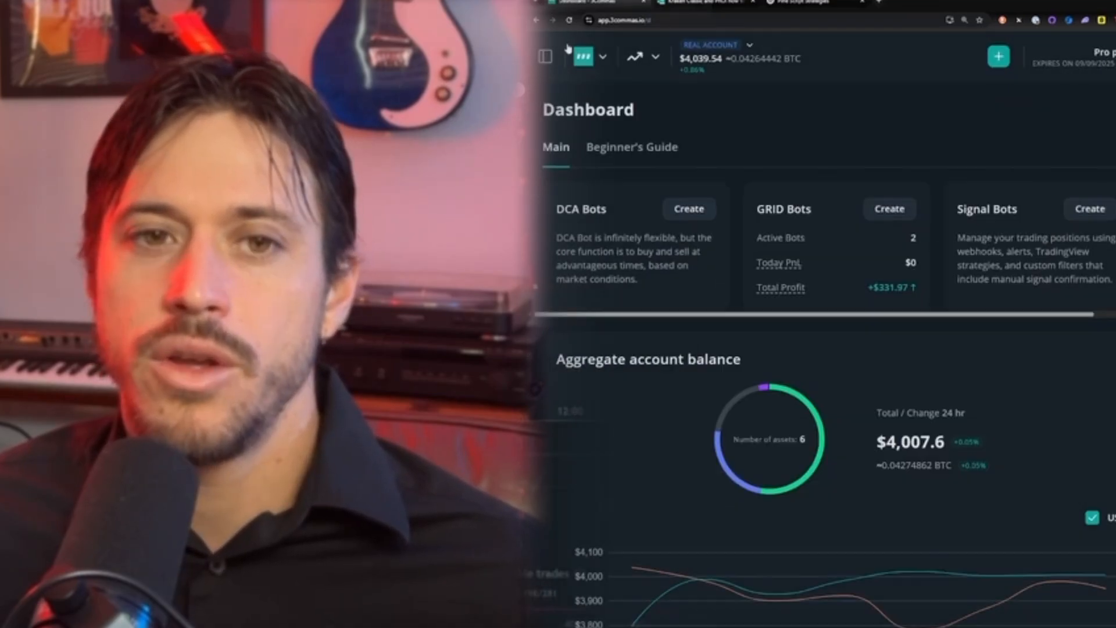
click(545, 56)
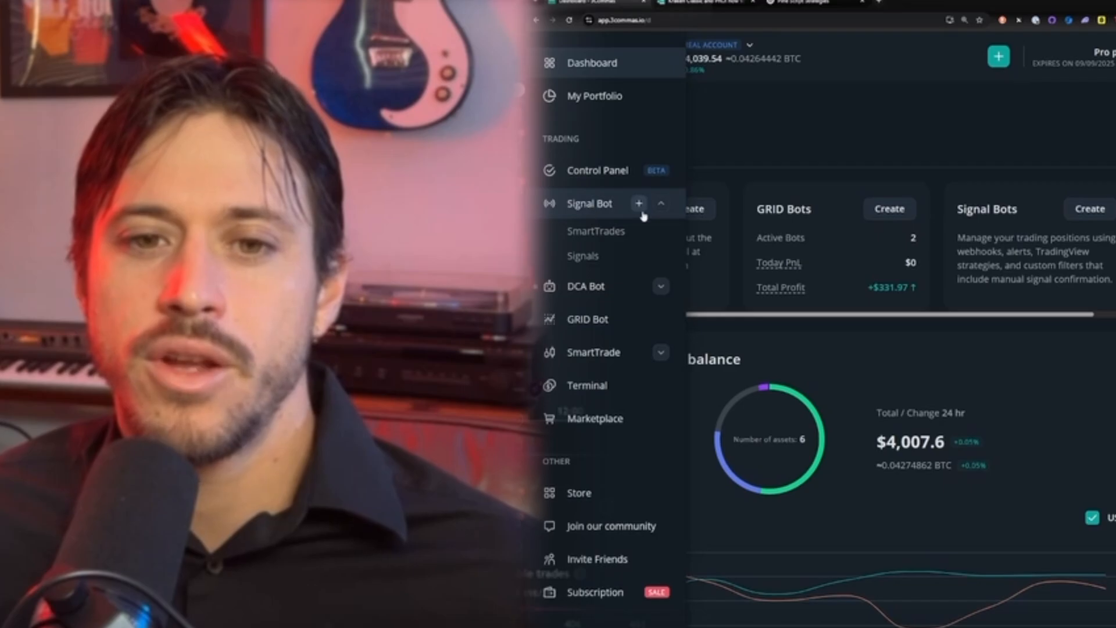
click(639, 204)
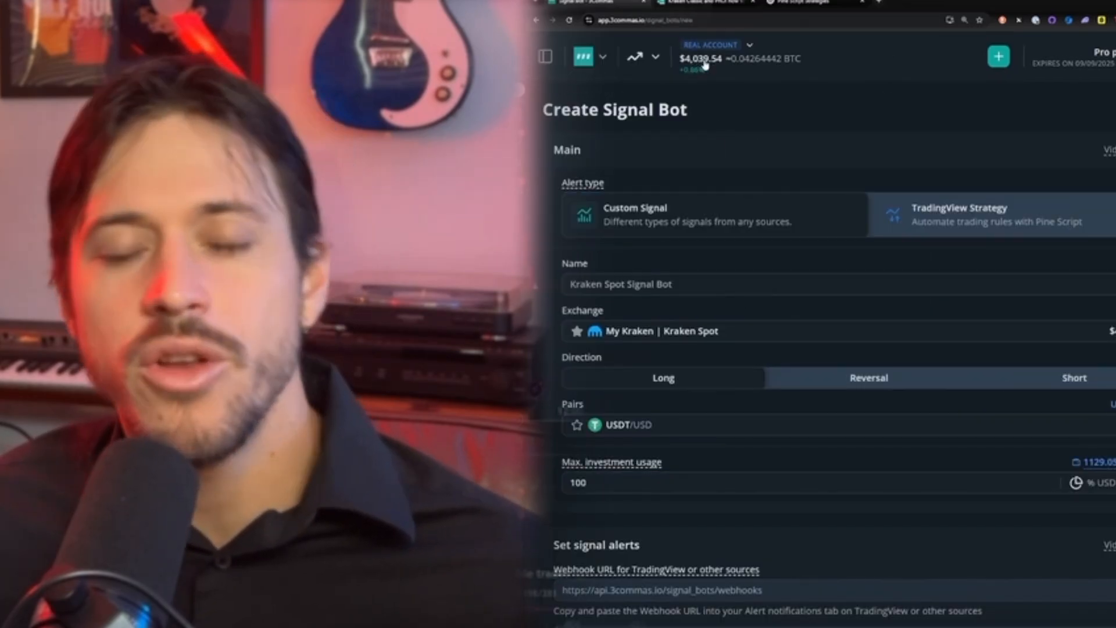
click(715, 45)
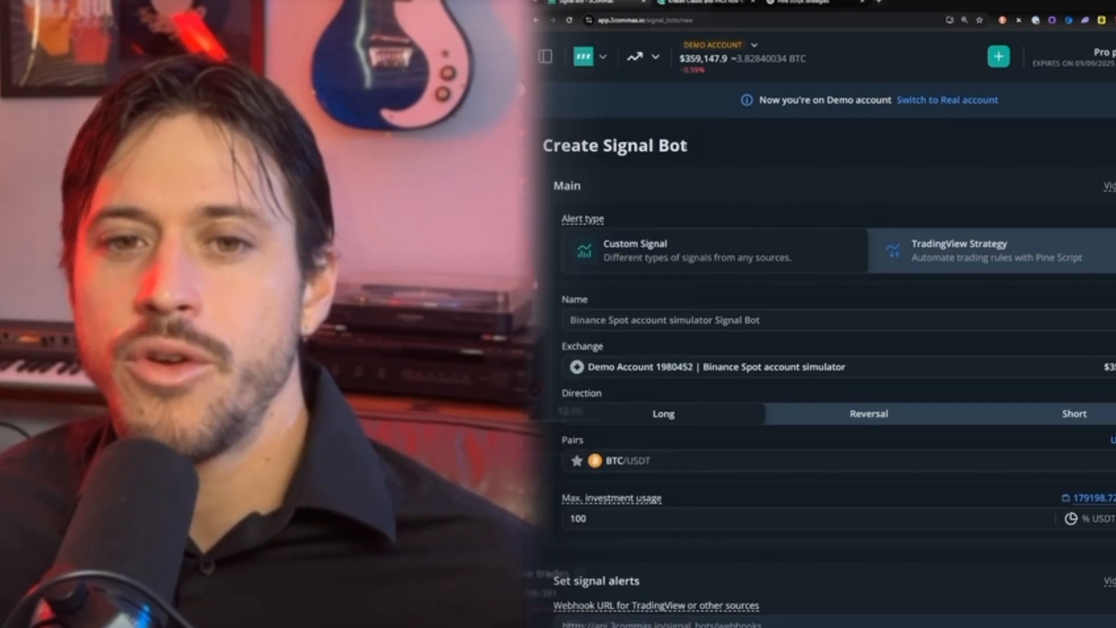
click(711, 250)
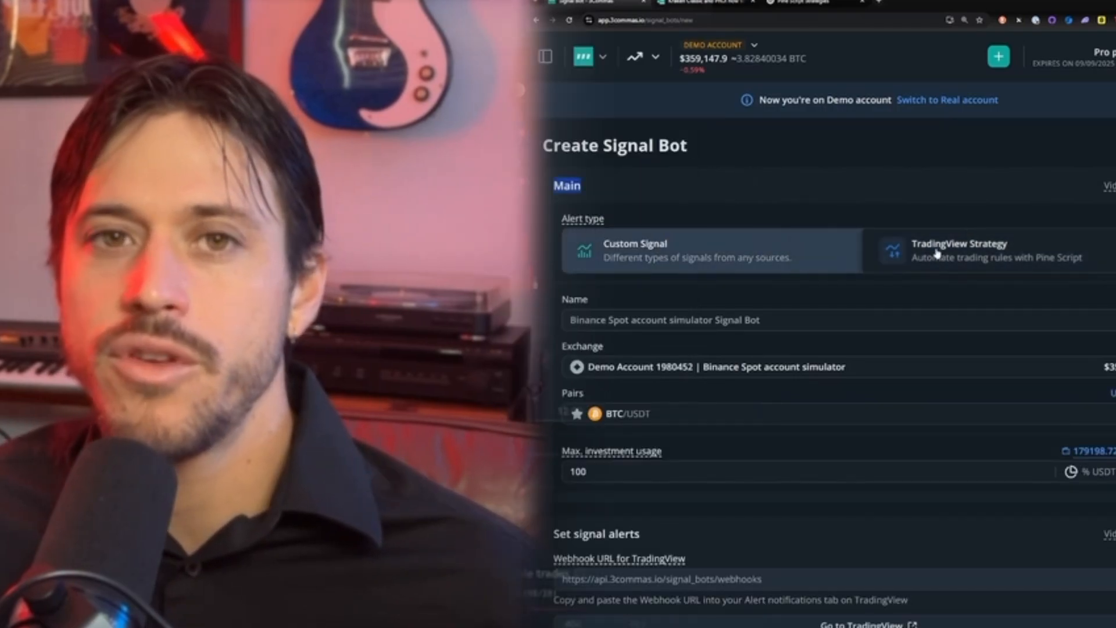
Enter 'EMA Alignment V2' as the signal bot's name in the Create Signal Bot form
scroll(down, 3)
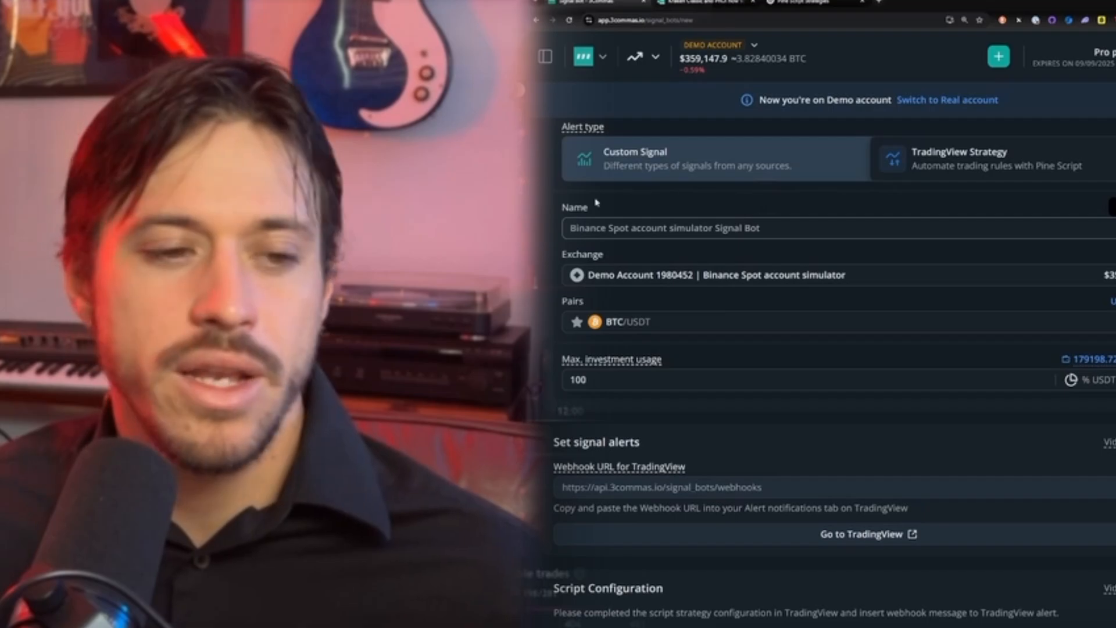
text(EMA Alignment V2)
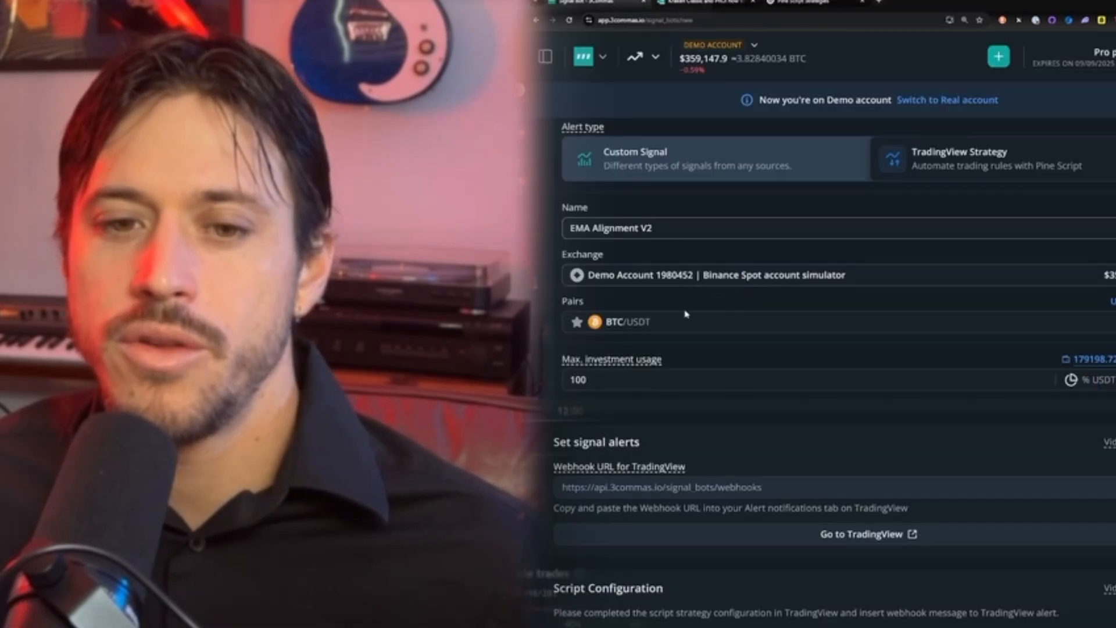
mouse_move(648, 421)
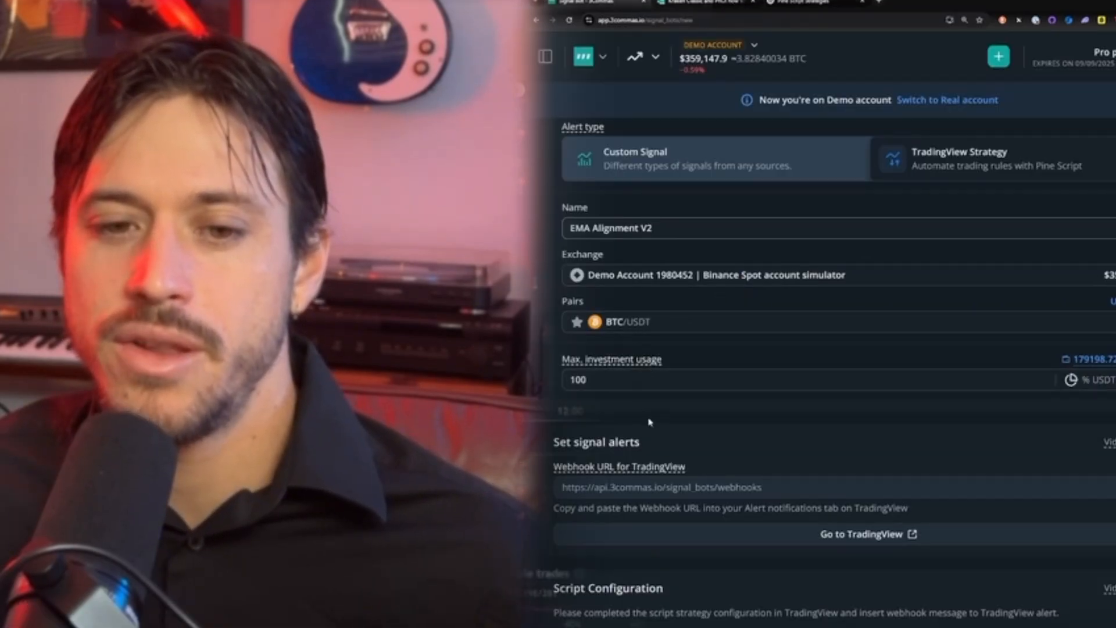
scroll(down, 3)
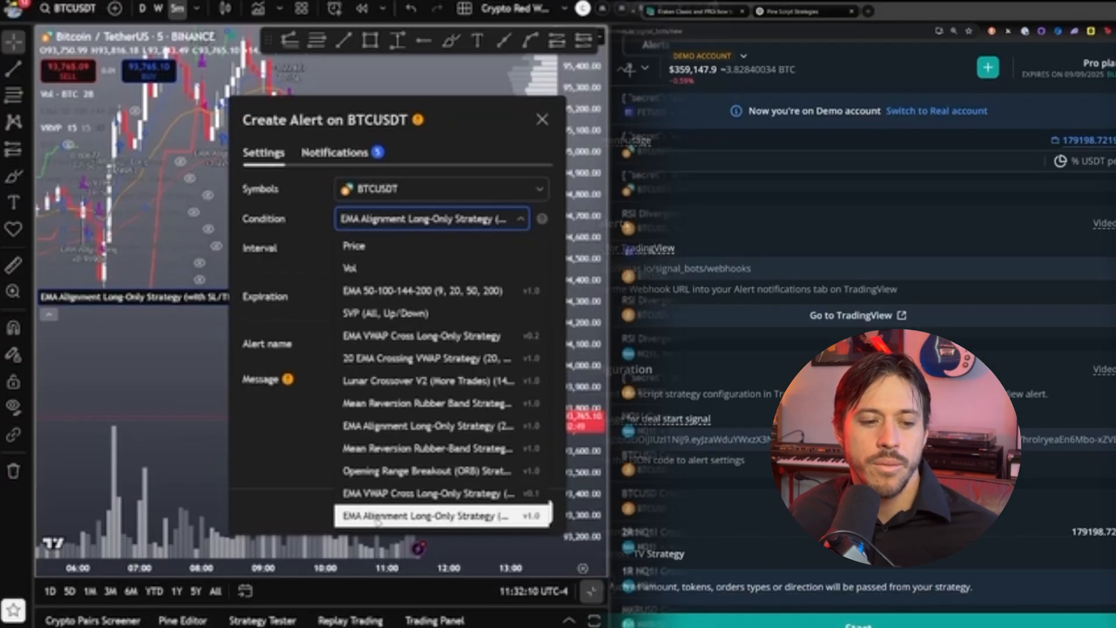
Set the alert condition to EMA Alignment Long-Only Strategy and fill in the 3Commas webhook URL
click(420, 515)
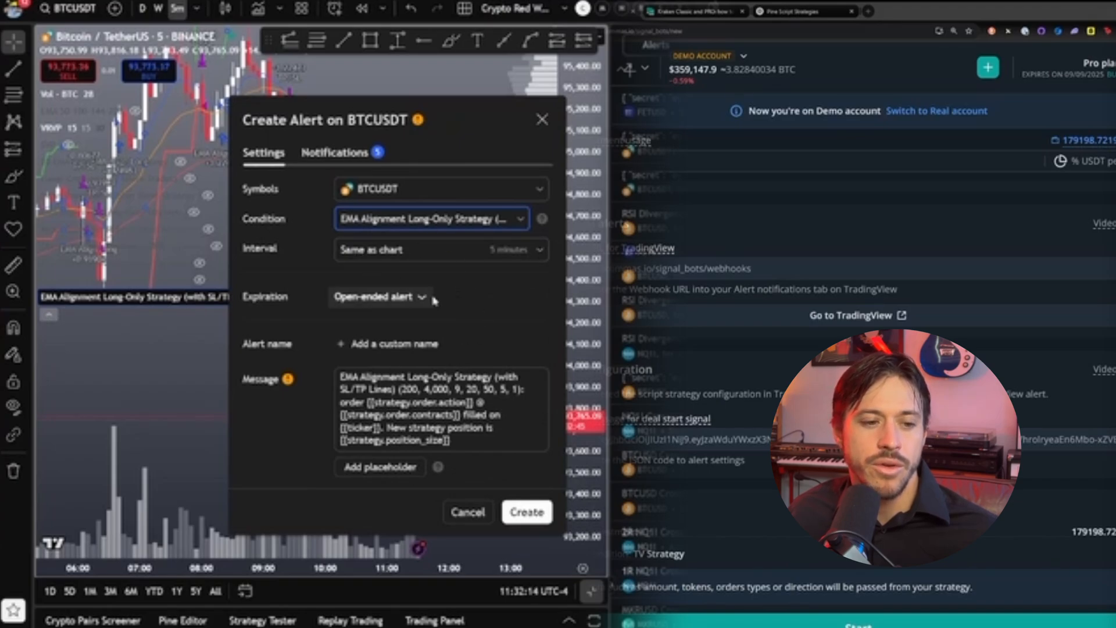
click(333, 151)
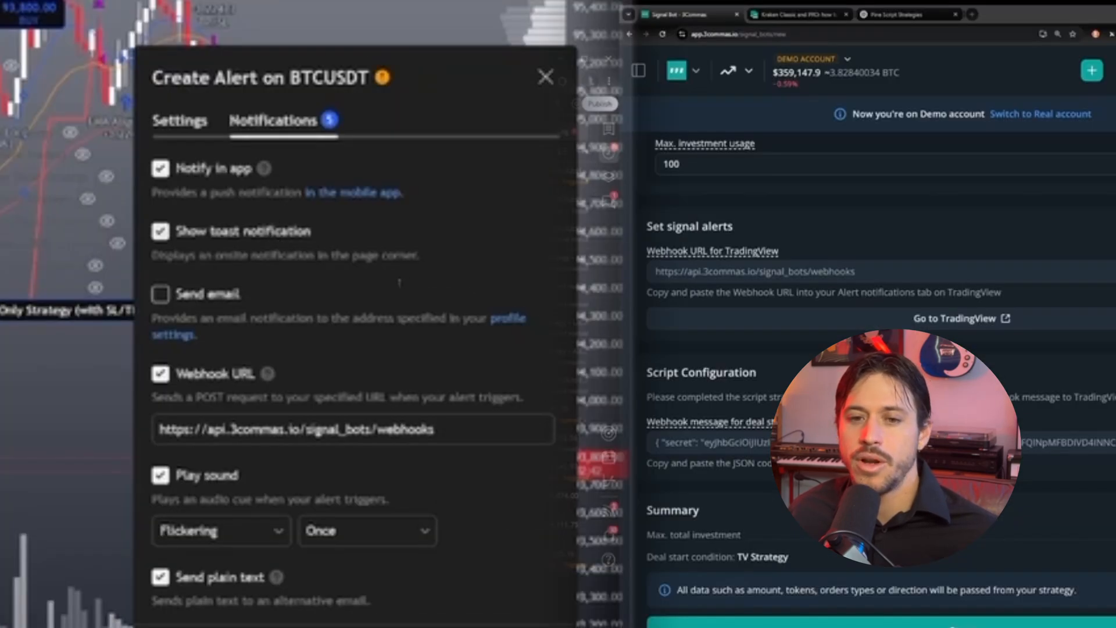
click(351, 429)
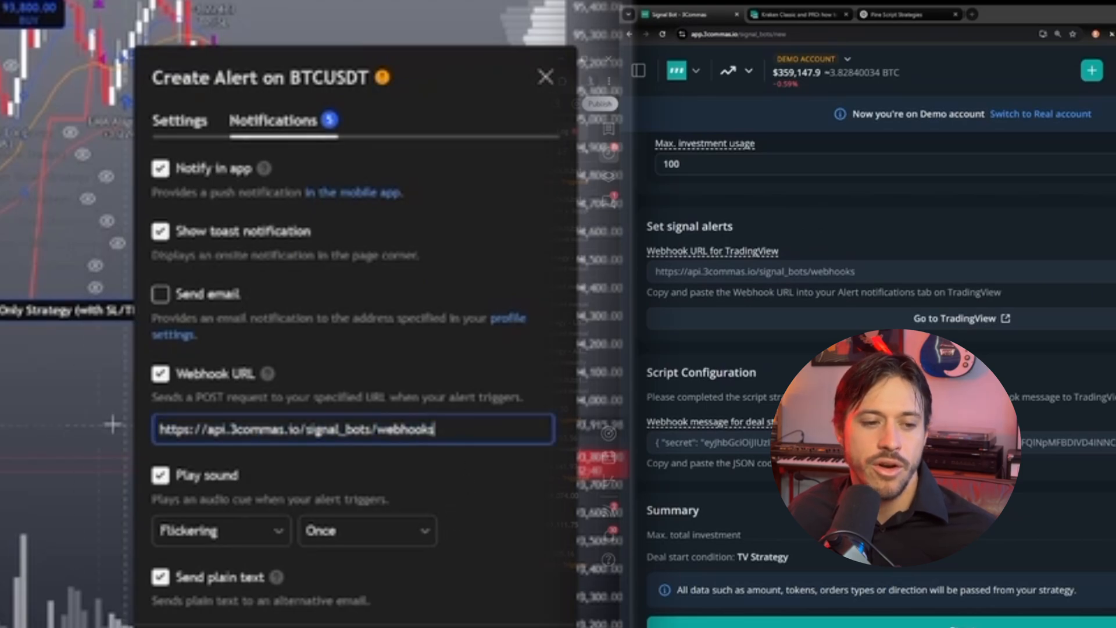
click(545, 77)
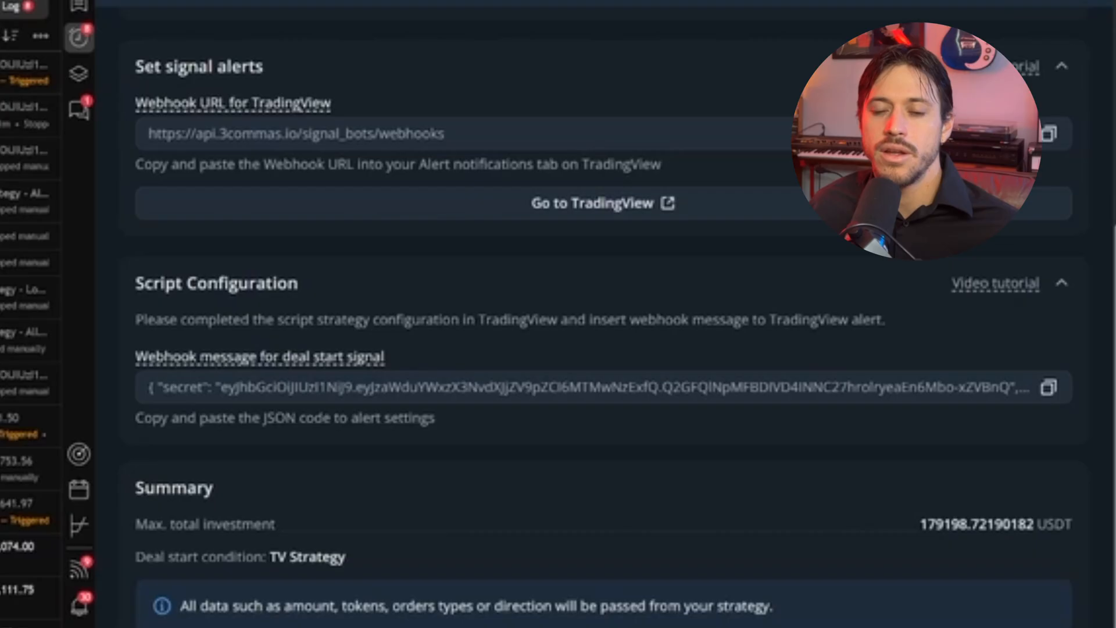
mouse_move(319, 301)
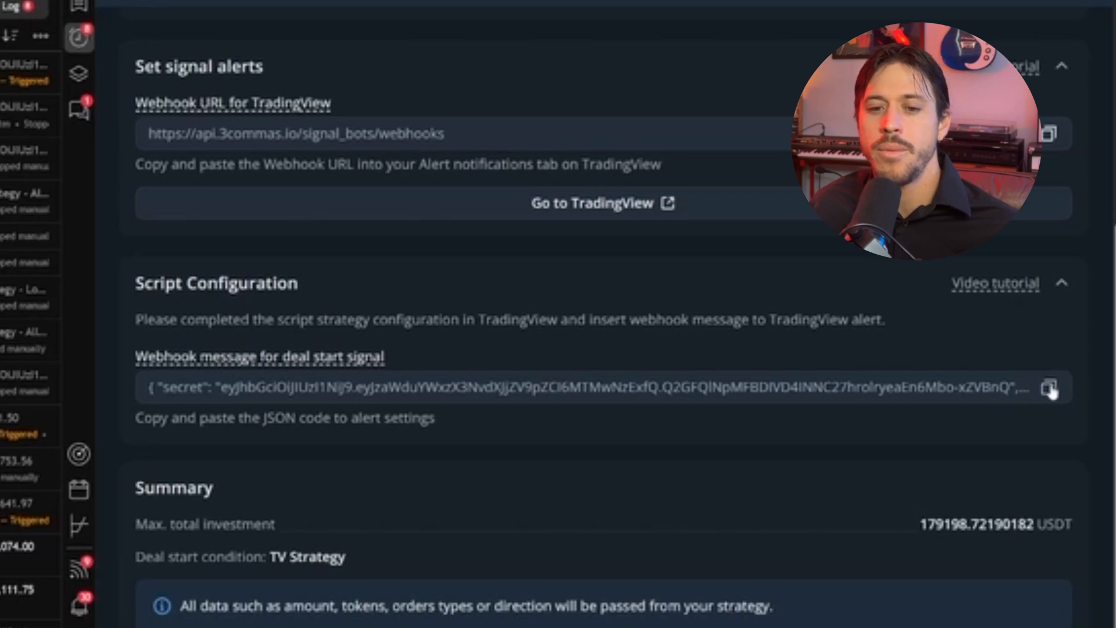
Copy the bot's deal-start JSON into the alert message and start the EMA Alignment V2 bot
click(1047, 388)
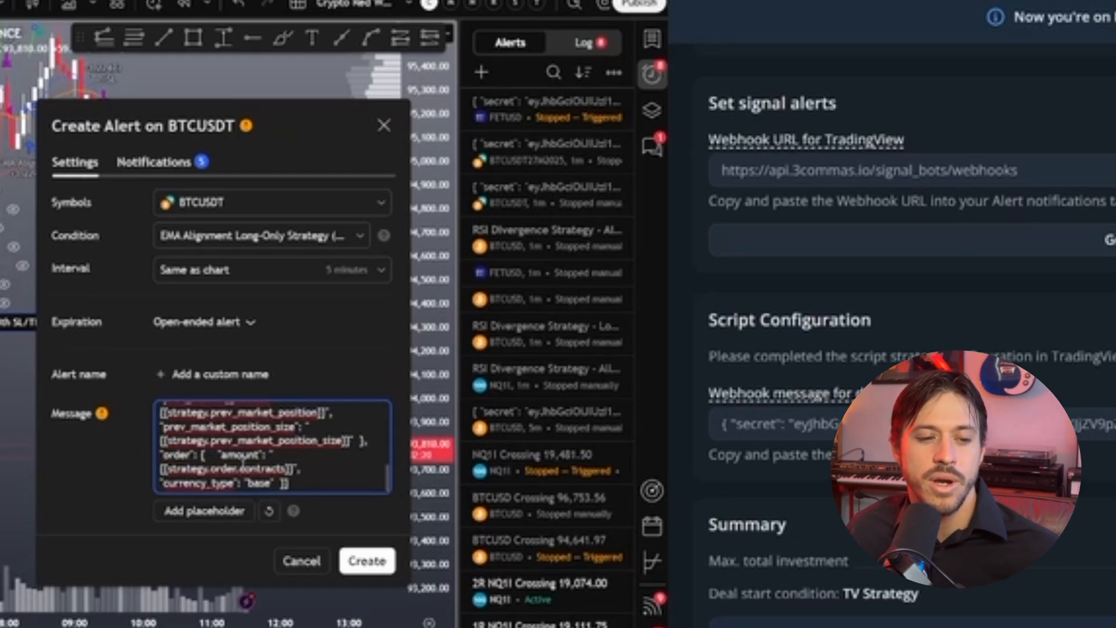
click(155, 161)
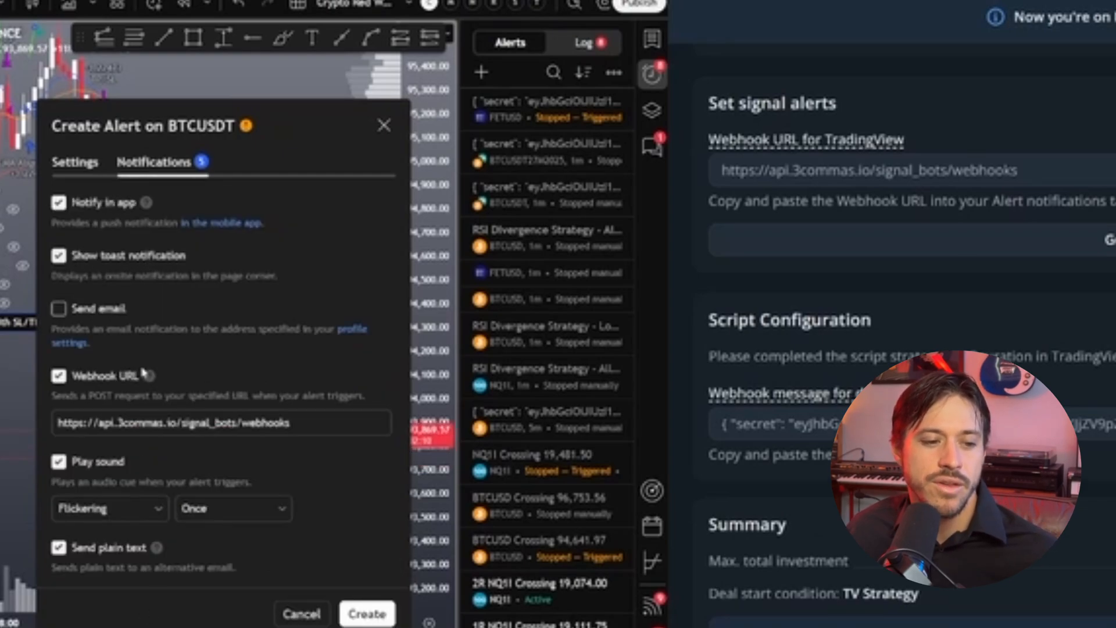
mouse_move(142, 285)
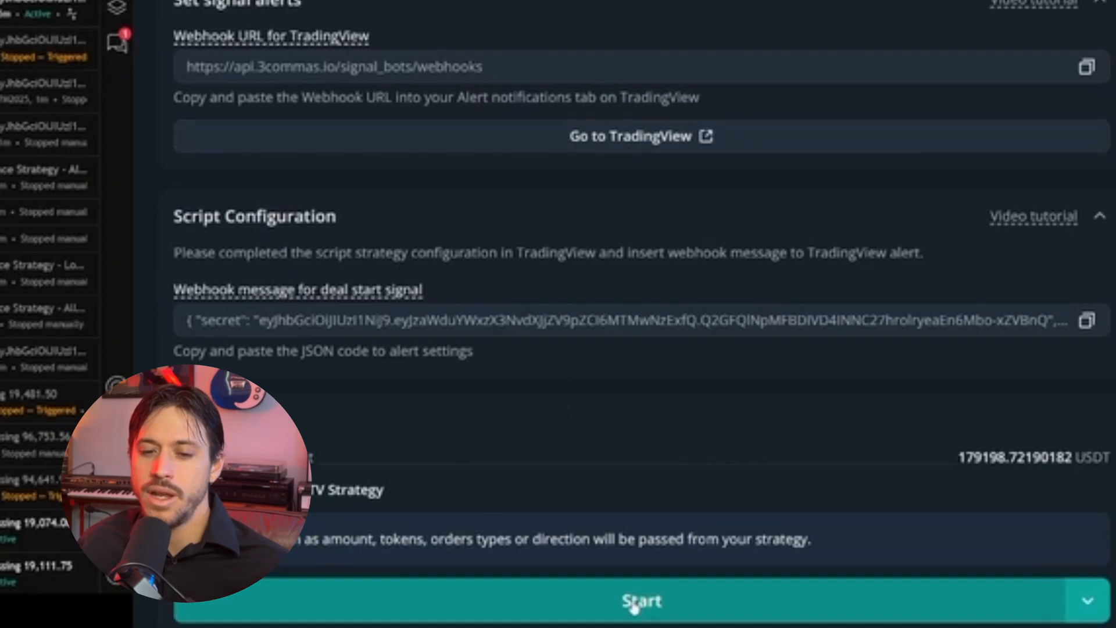
click(640, 601)
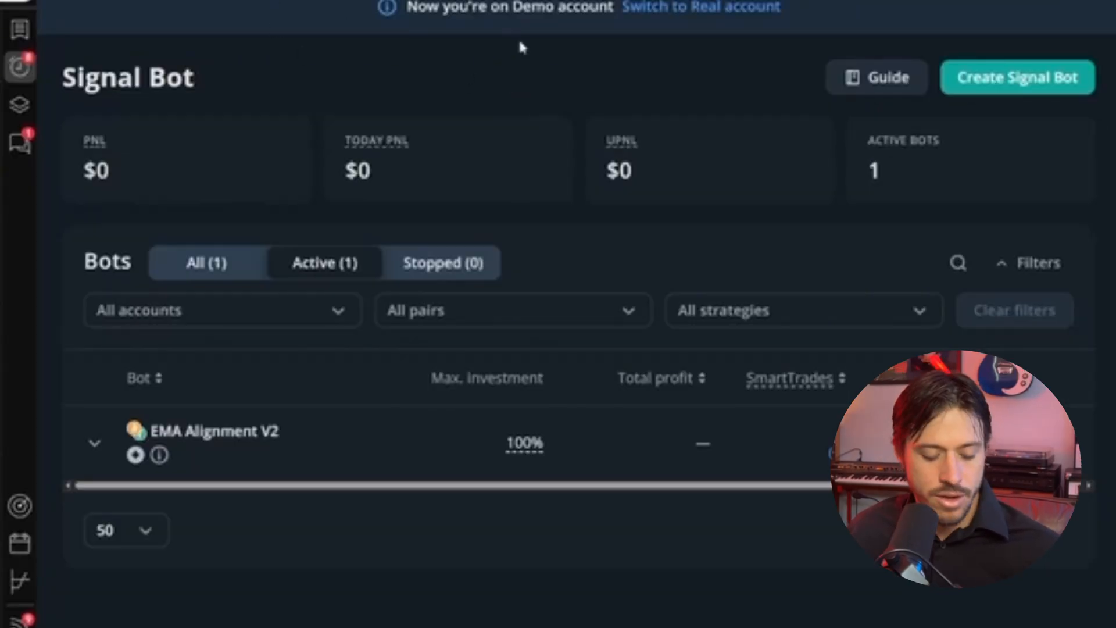
Begin creating a second signal bot from the Signal Bot list
click(1016, 77)
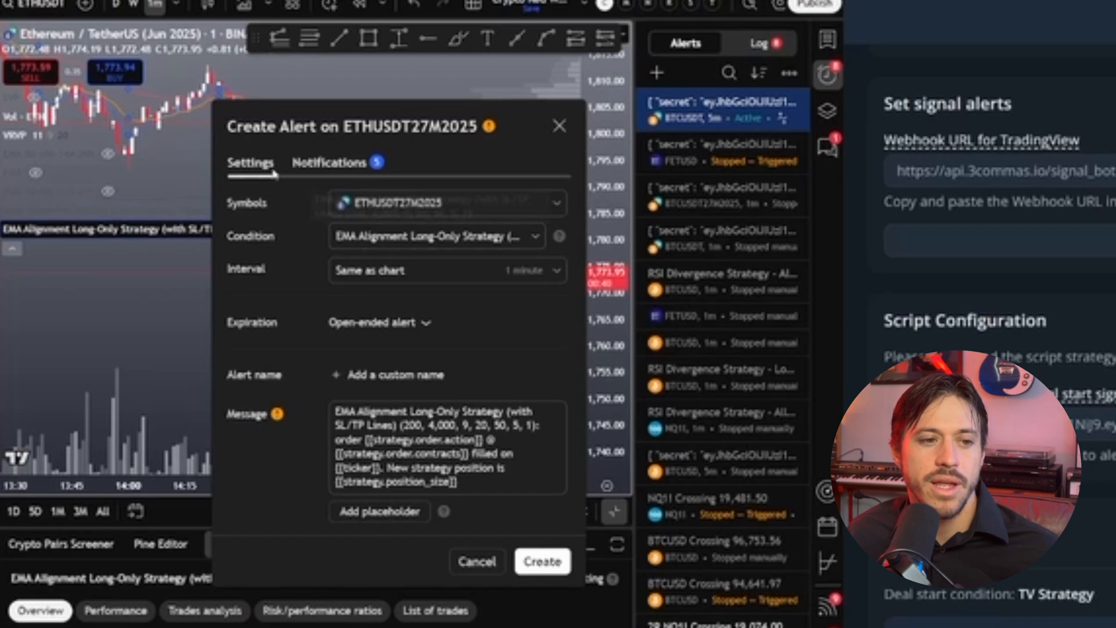
Give the ETHUSDT27M2025 alert the 3Commas webhook URL and create it
click(329, 163)
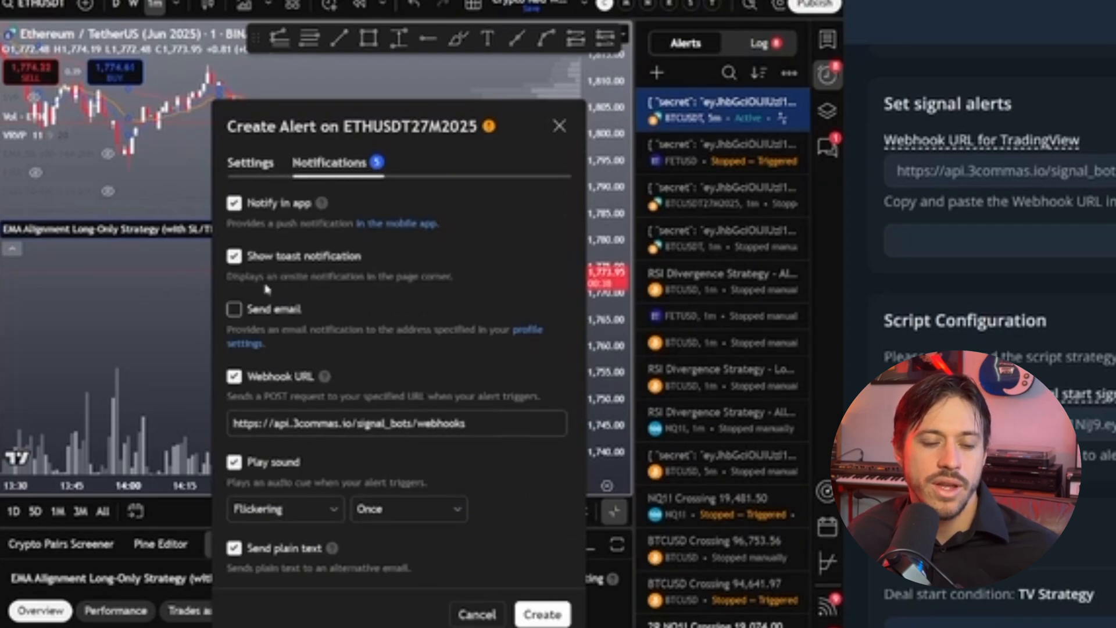
scroll(up, 3)
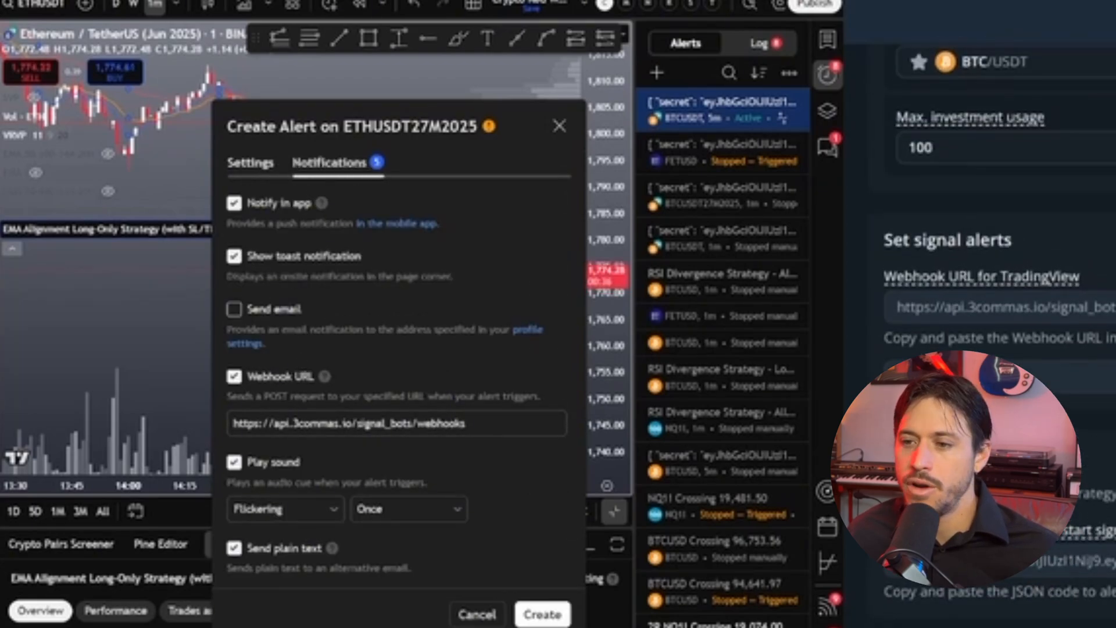
triple_click(221, 422)
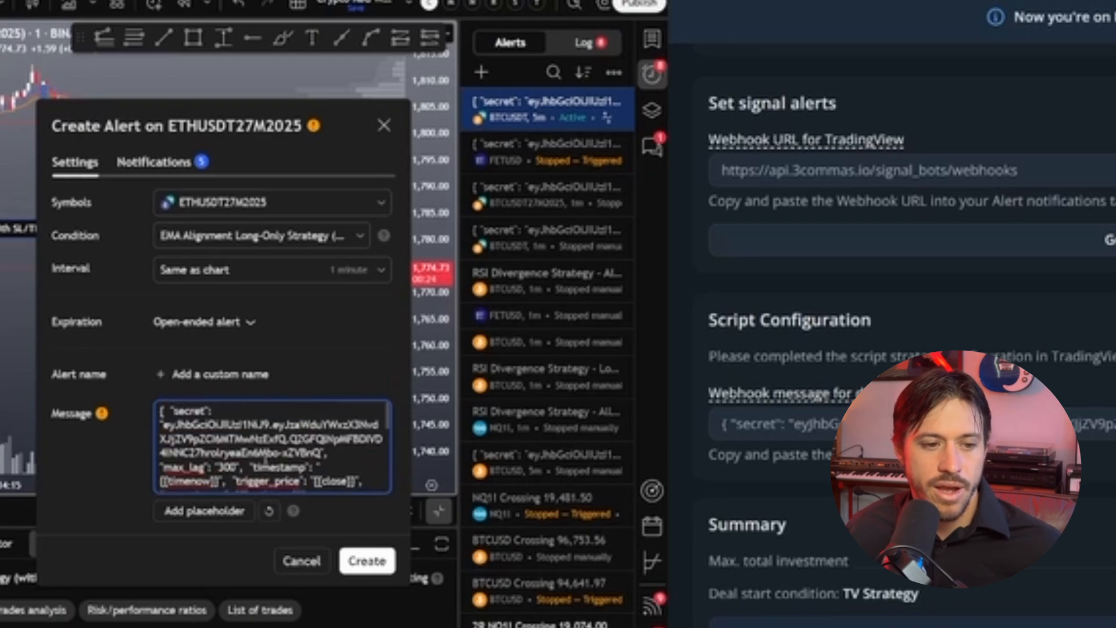
click(366, 560)
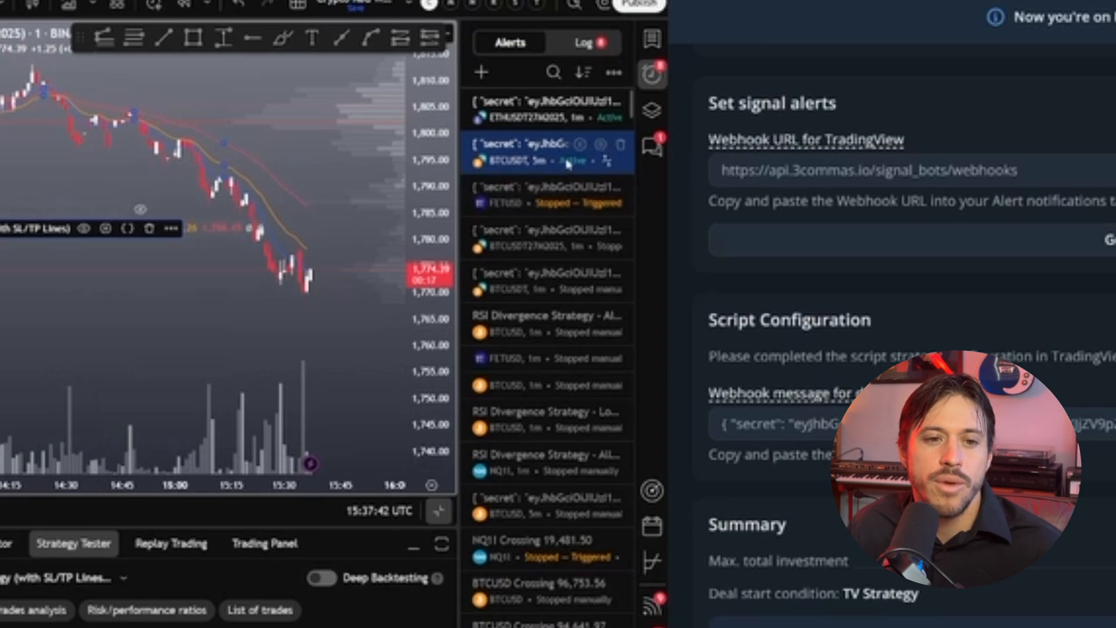
Start the second signal bot in 3Commas
scroll(down, 3)
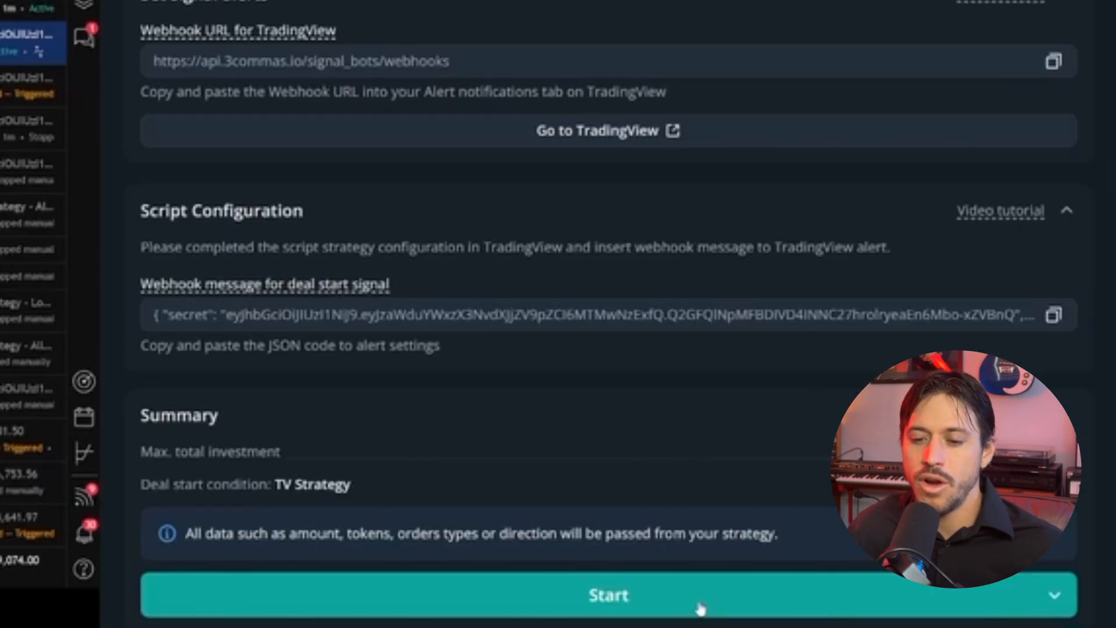
click(607, 596)
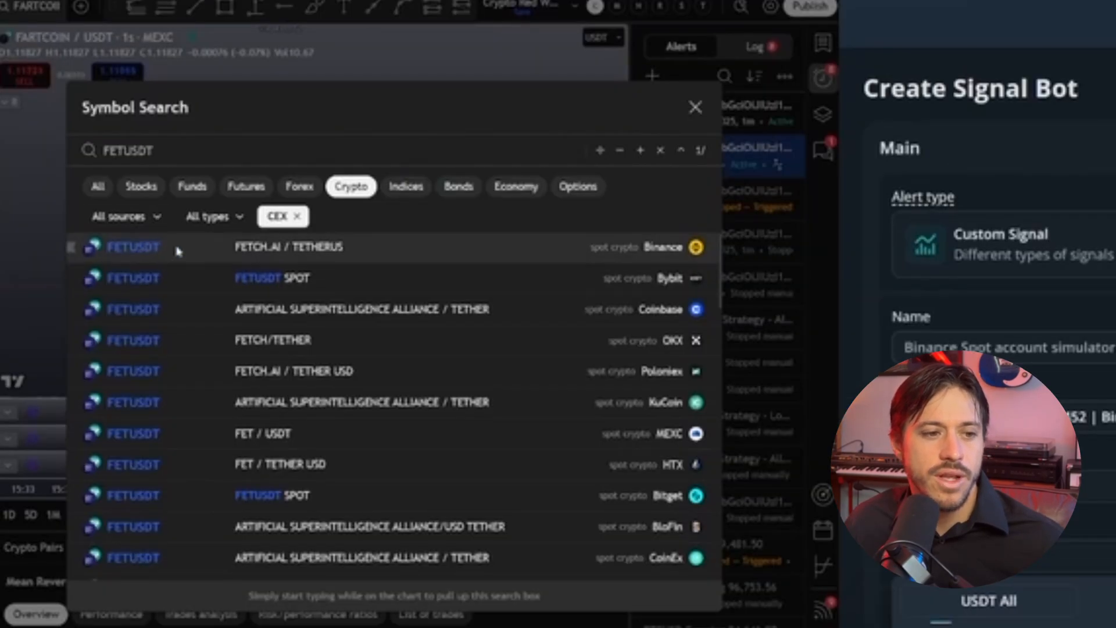
Load the Binance FETUSDT chart on a 1-hour interval
click(695, 107)
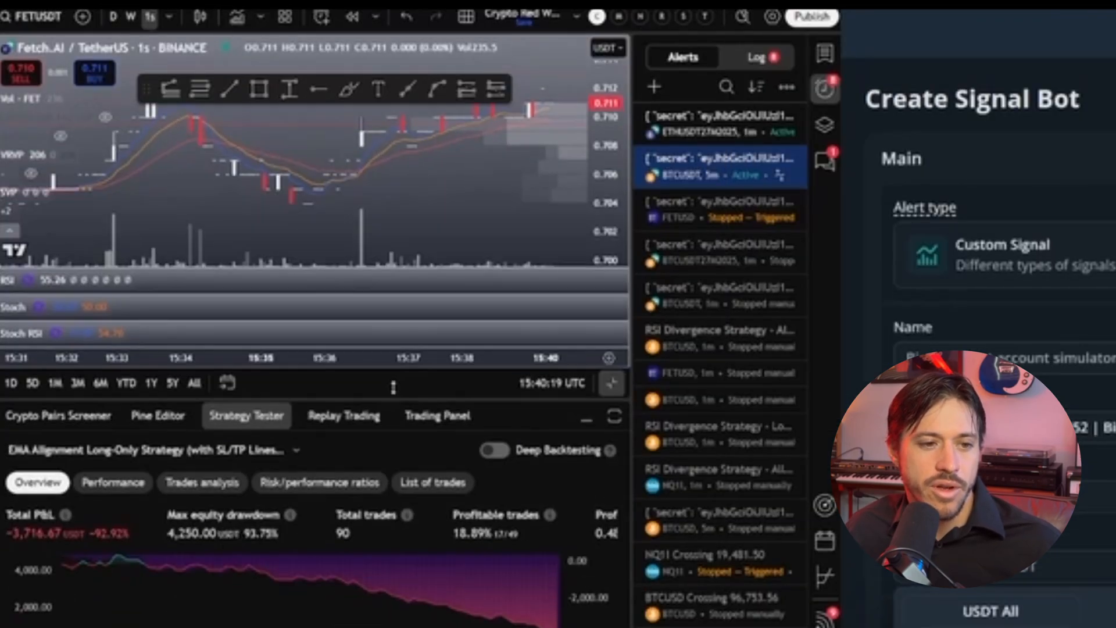
click(150, 16)
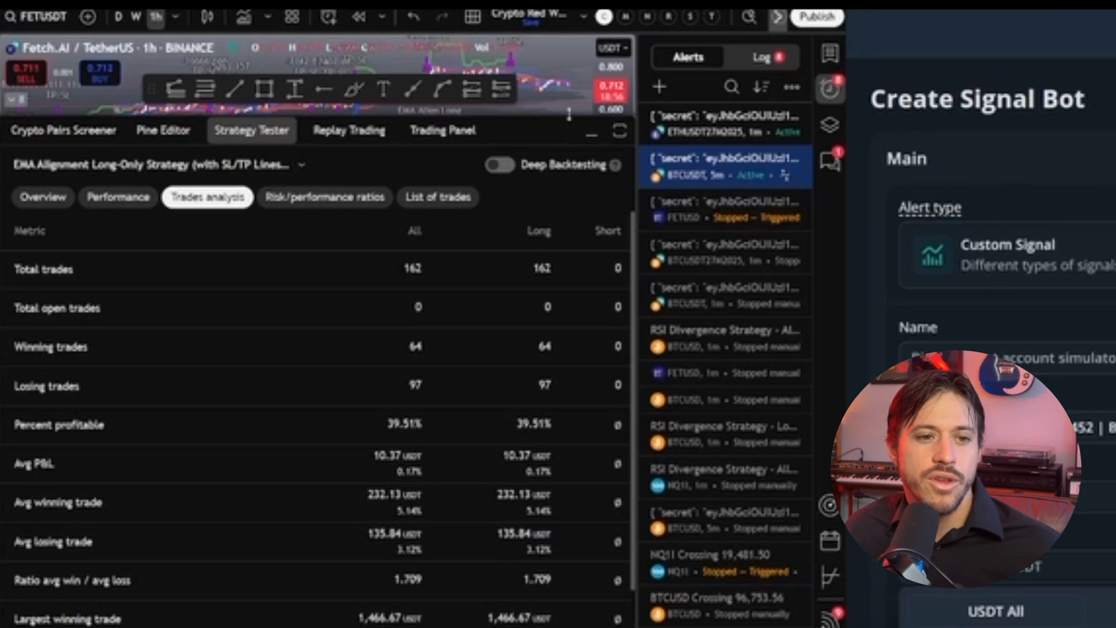
Review the bot's trading pairs and go to the FETUSDT alert's notification settings
click(592, 133)
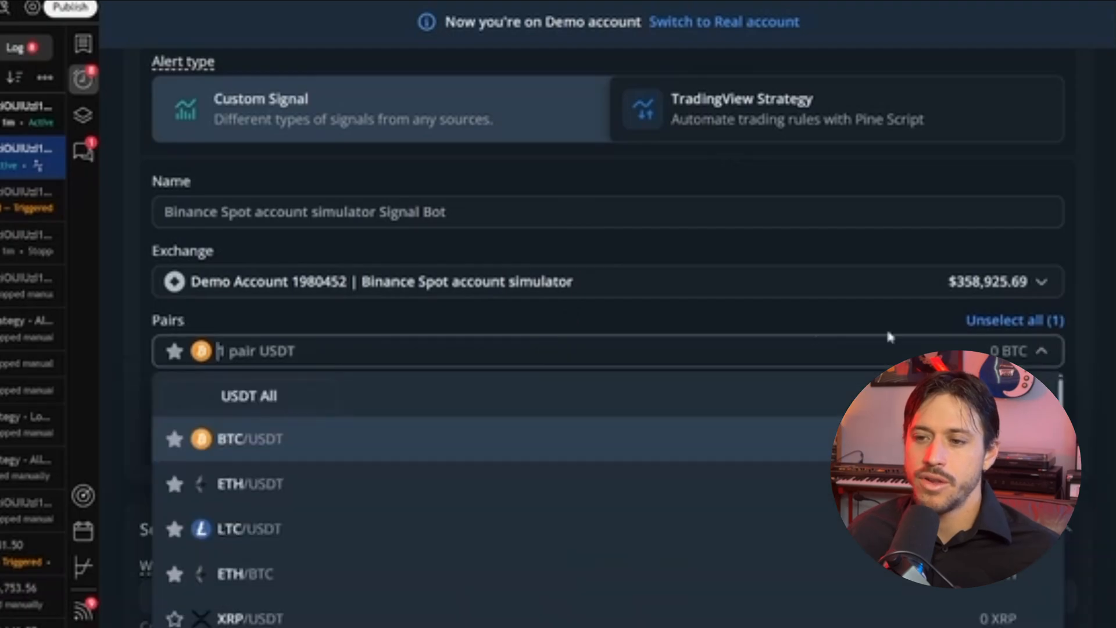
scroll(down, 3)
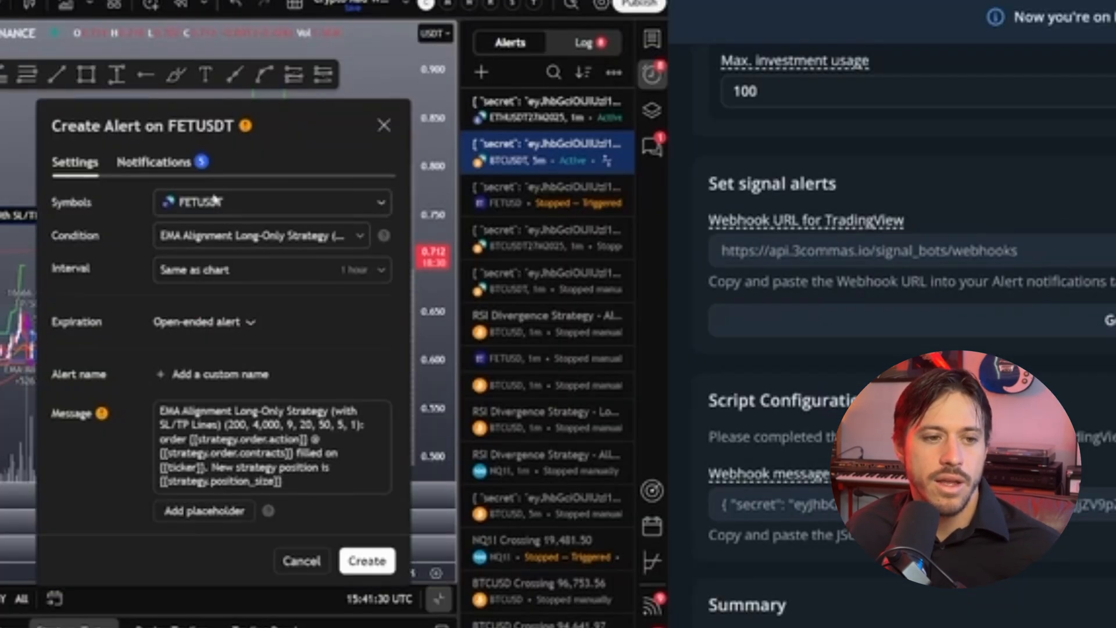
click(152, 162)
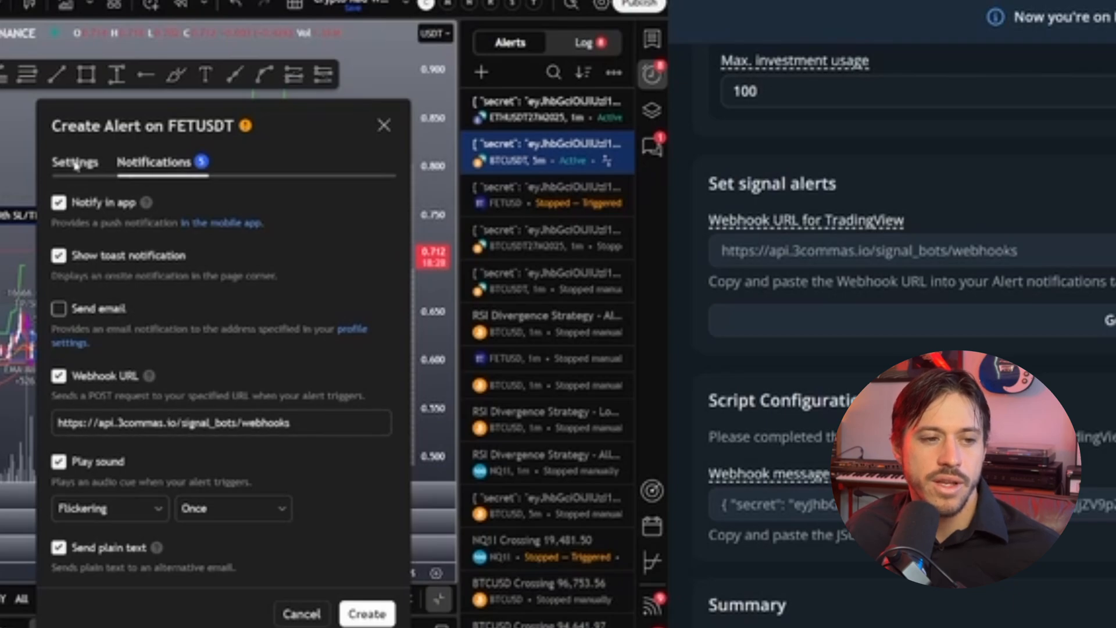